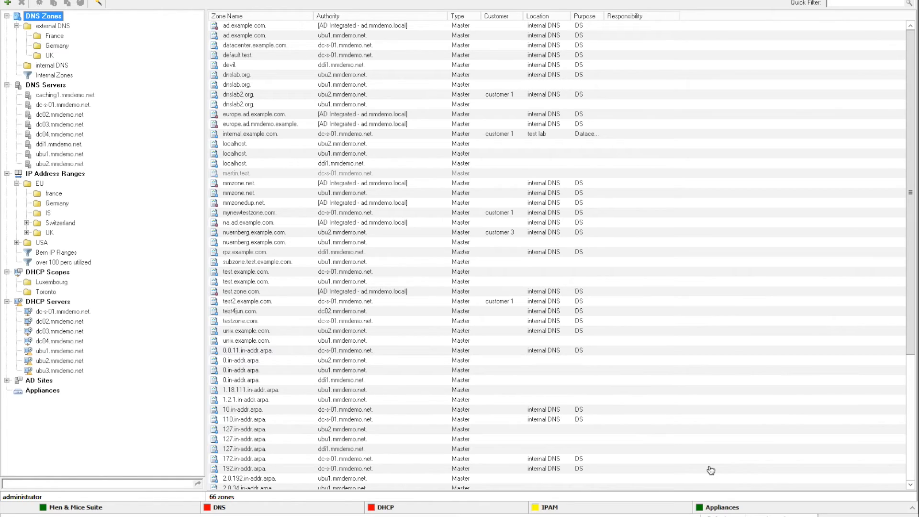
mouse_move(711, 470)
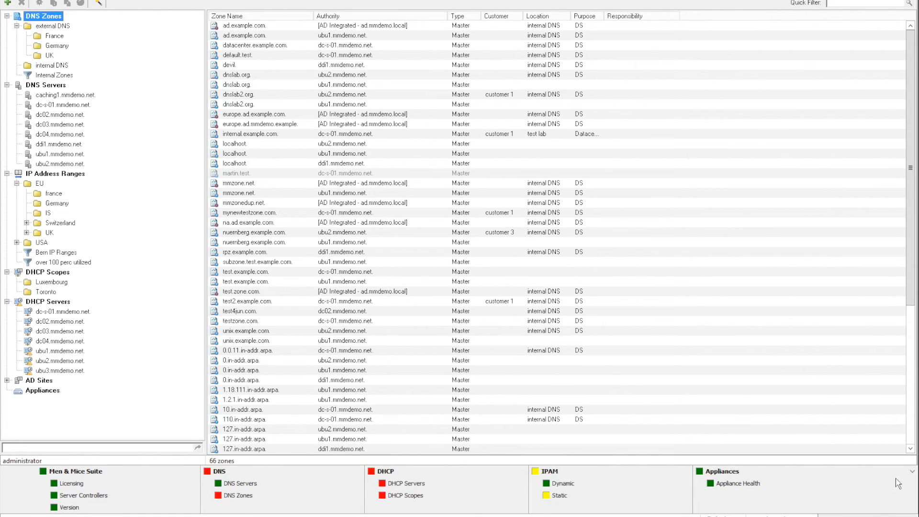
mouse_move(252, 513)
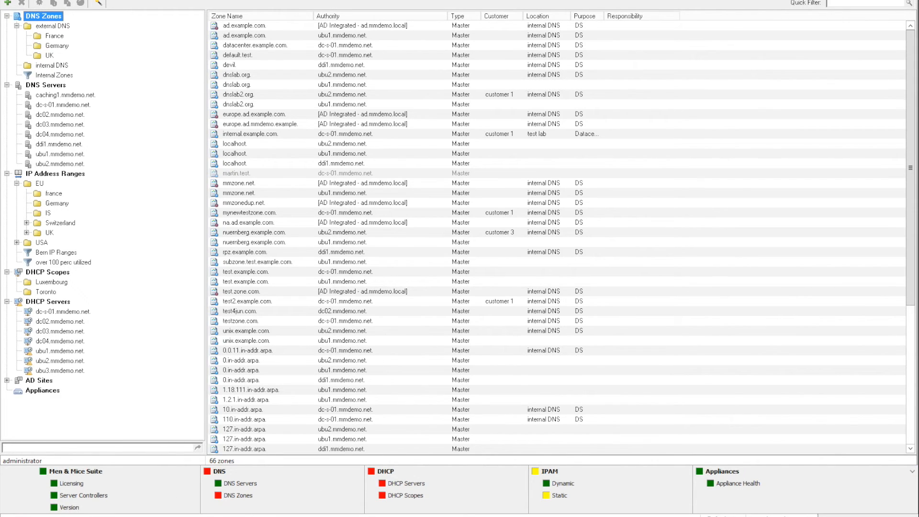
mouse_move(553, 496)
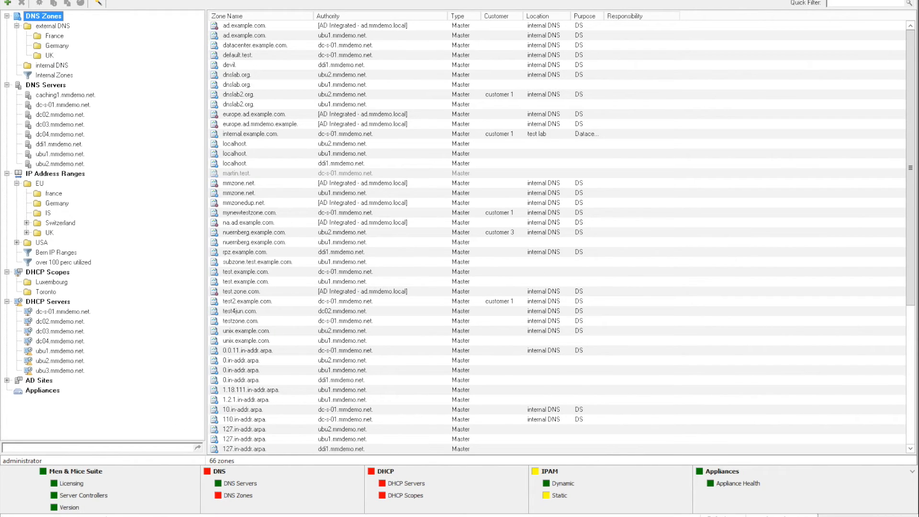
mouse_move(203, 466)
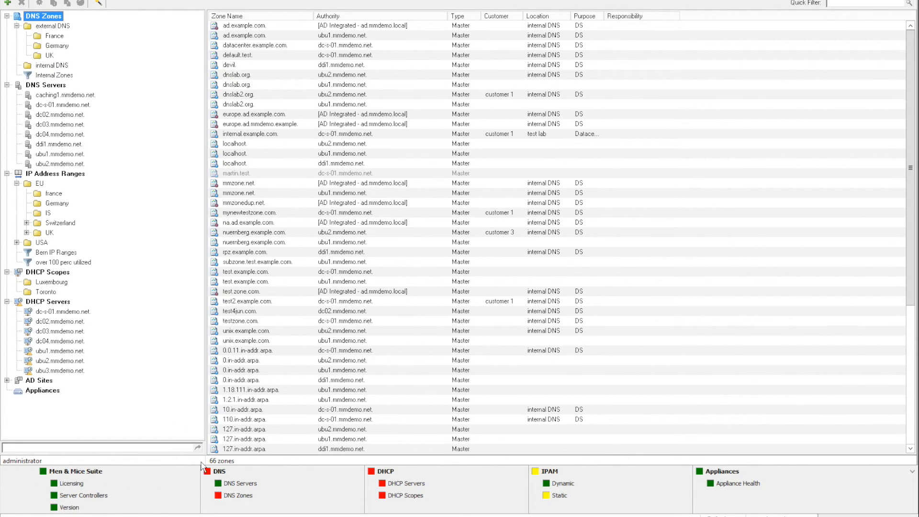
mouse_move(209, 487)
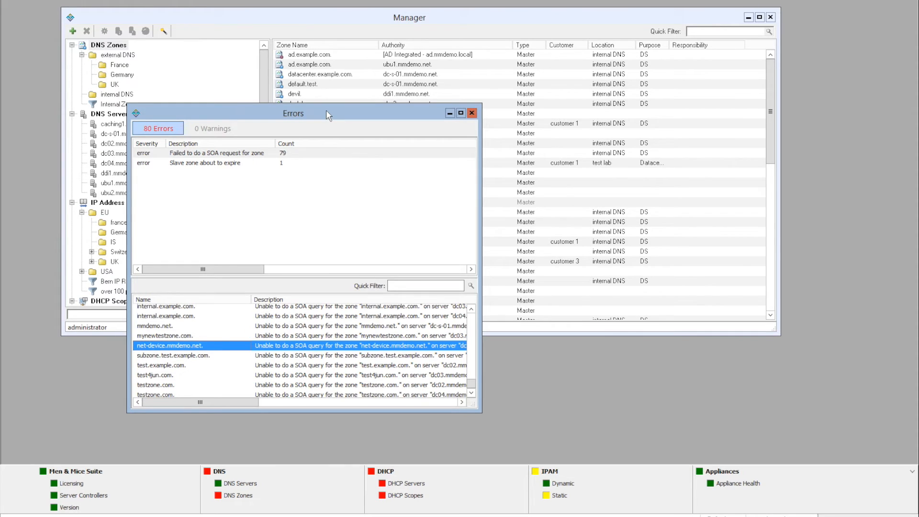
mouse_move(229, 129)
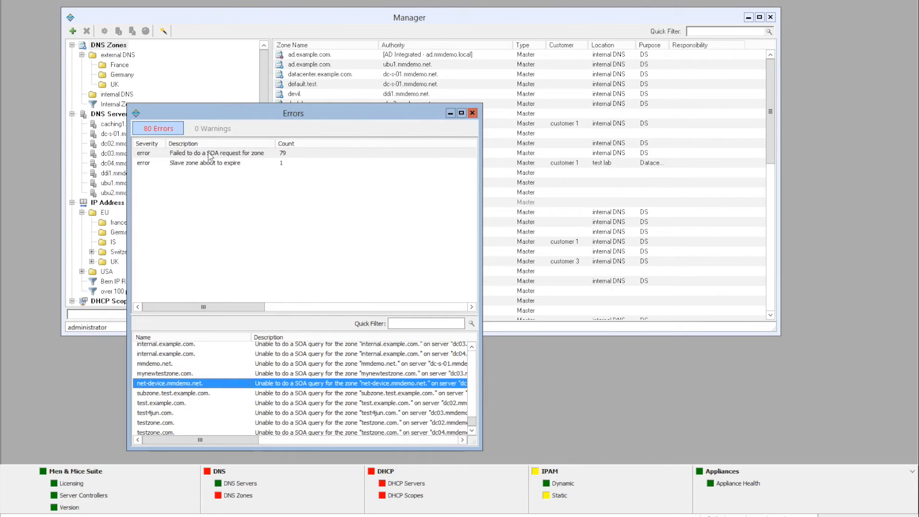
- Select the 'Failed to do a SOA request for zone' error and pick the first ip6.arpa zone
click(211, 154)
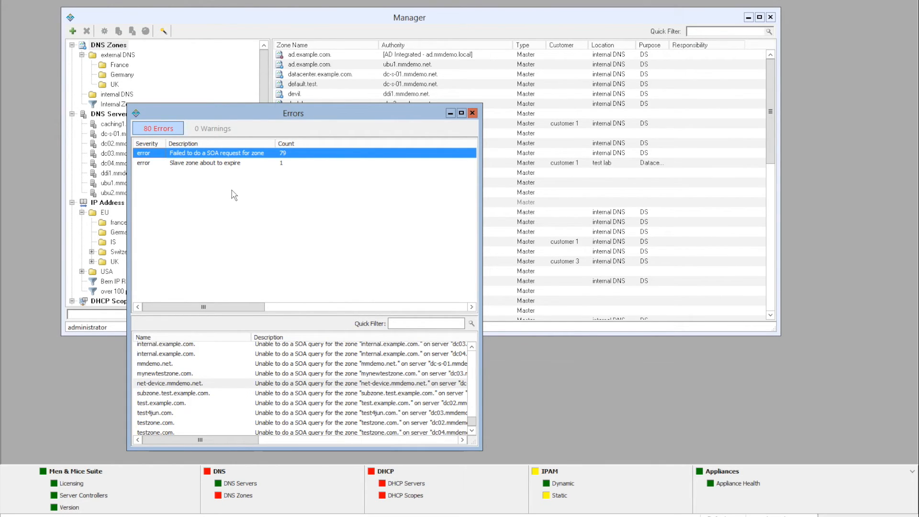
mouse_move(256, 269)
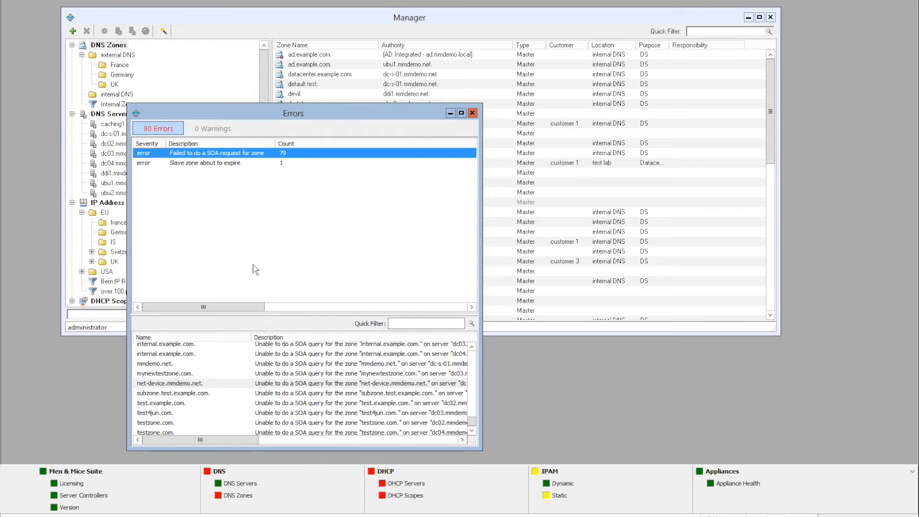
drag(293, 113, 351, 100)
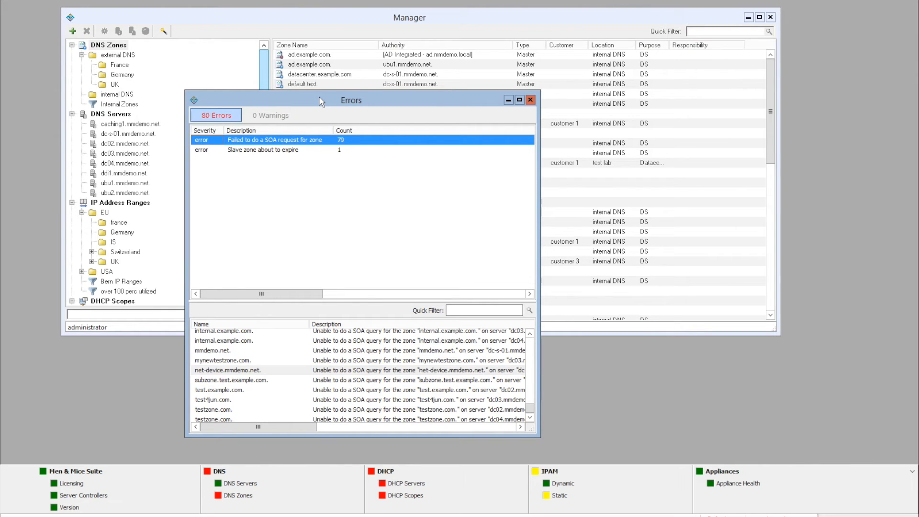
mouse_move(349, 149)
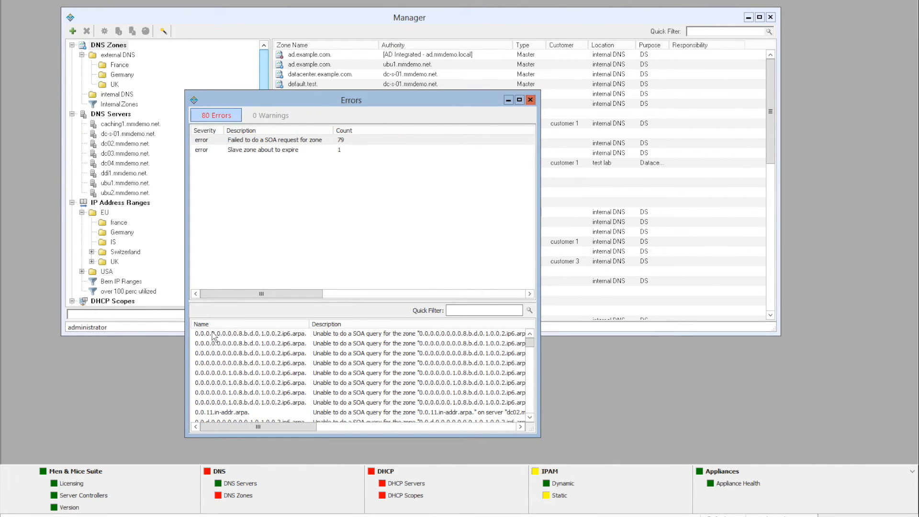
click(250, 334)
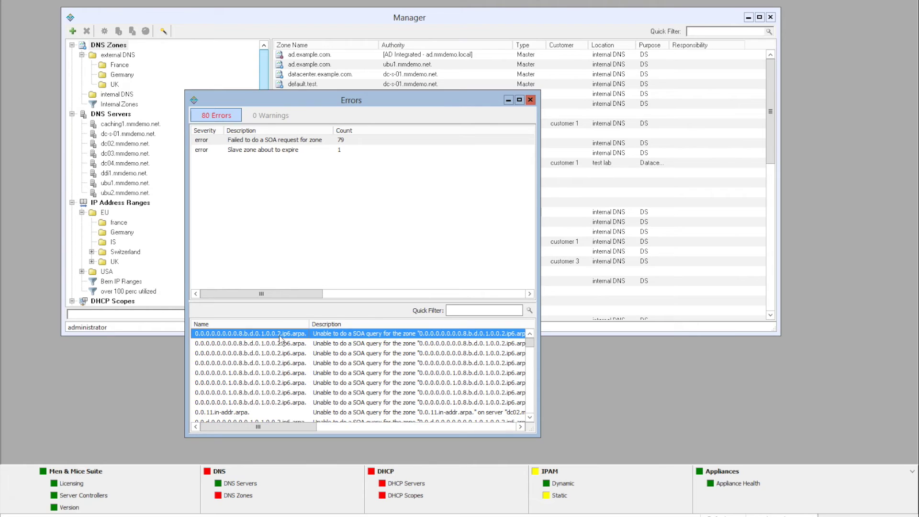
mouse_move(540, 379)
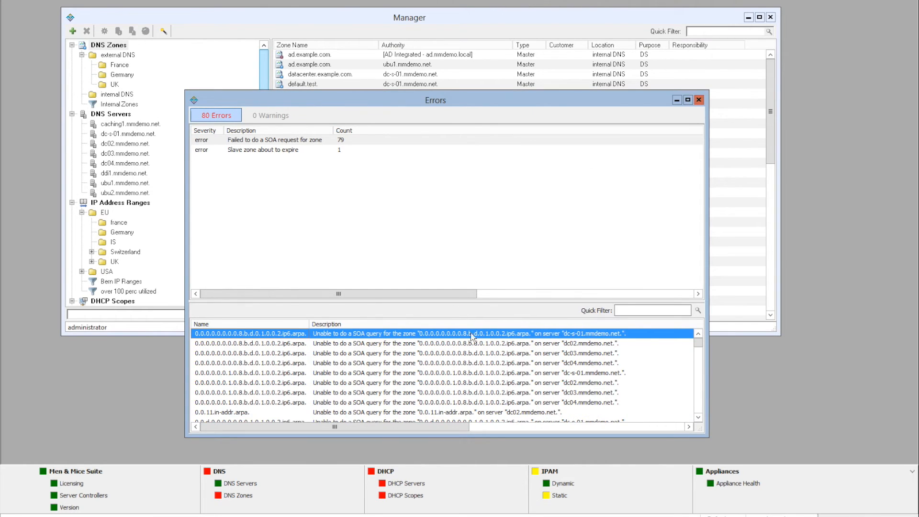
mouse_move(569, 333)
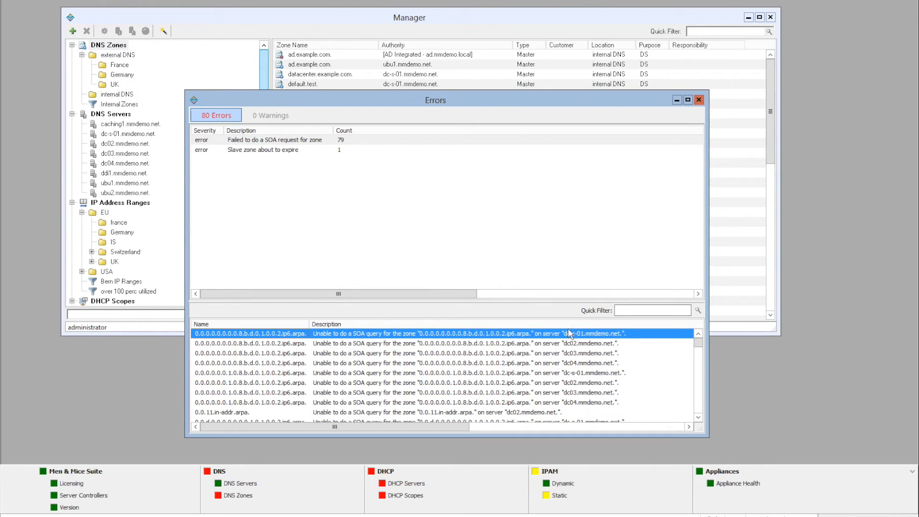
mouse_move(579, 336)
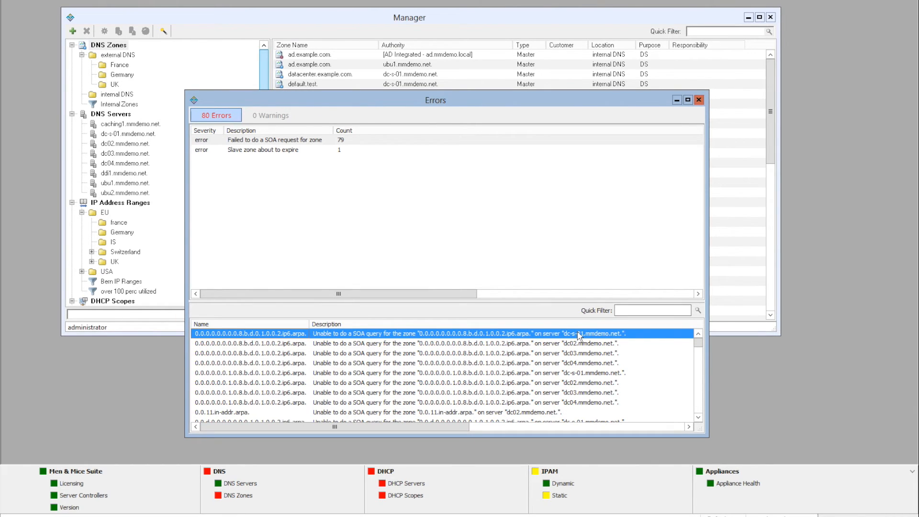
mouse_move(523, 341)
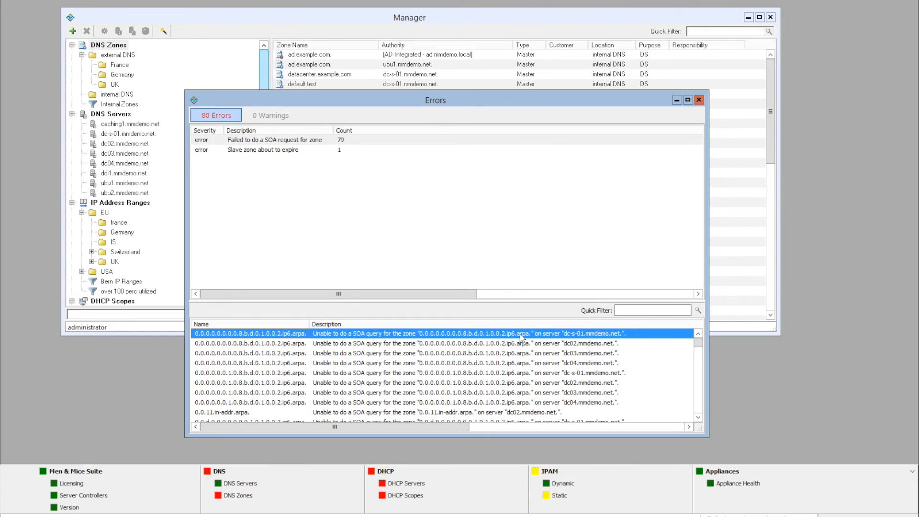
- Show the failing ip6.arpa slave zone in the Manager window and dismiss the zone transfer warning
right_click(516, 335)
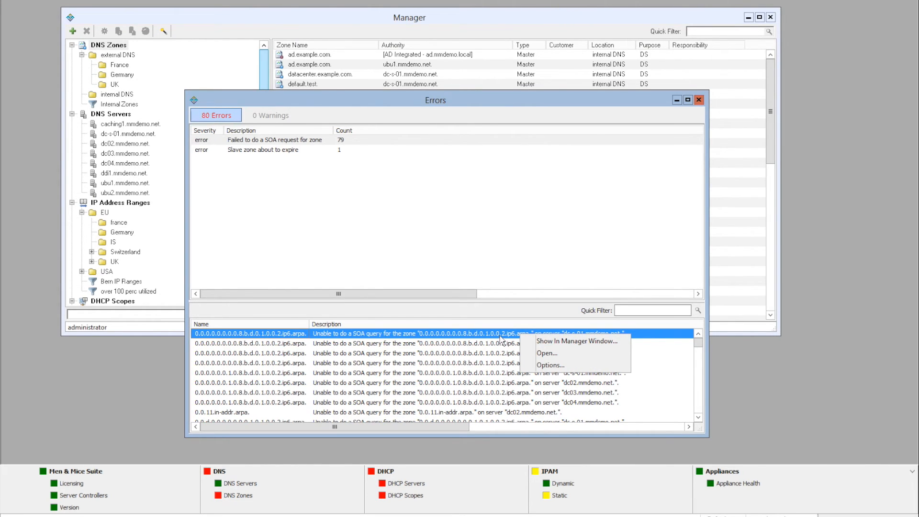
mouse_move(570, 358)
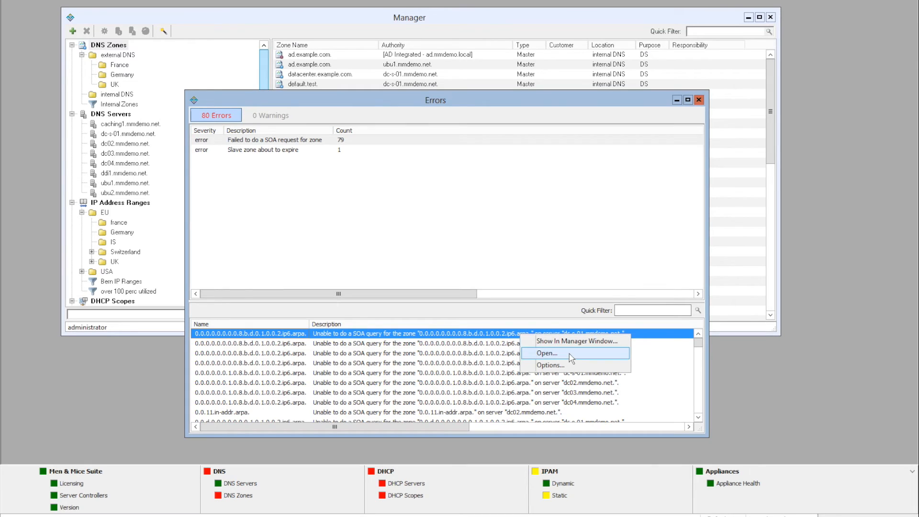
mouse_move(559, 365)
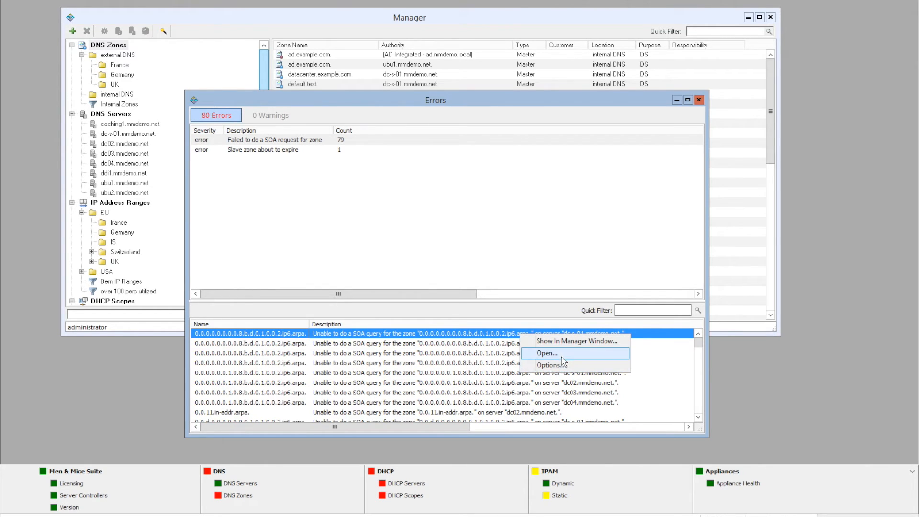
mouse_move(567, 344)
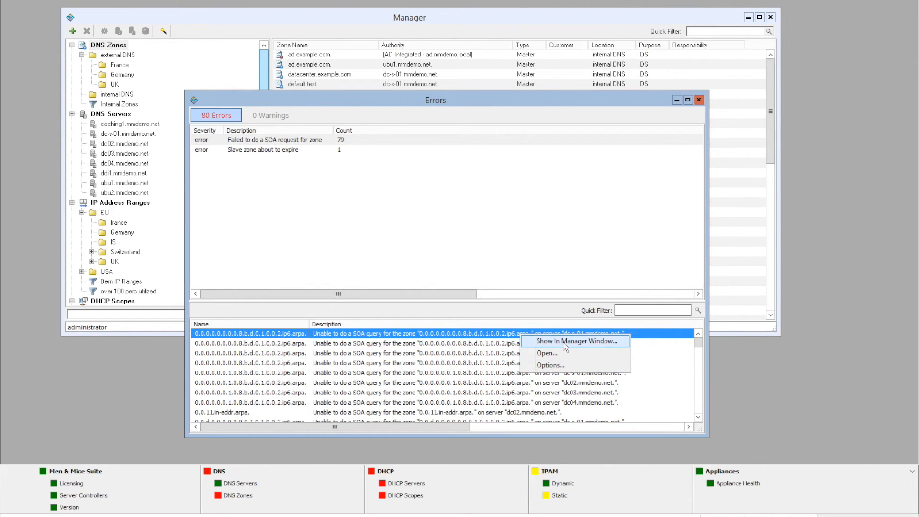
click(577, 341)
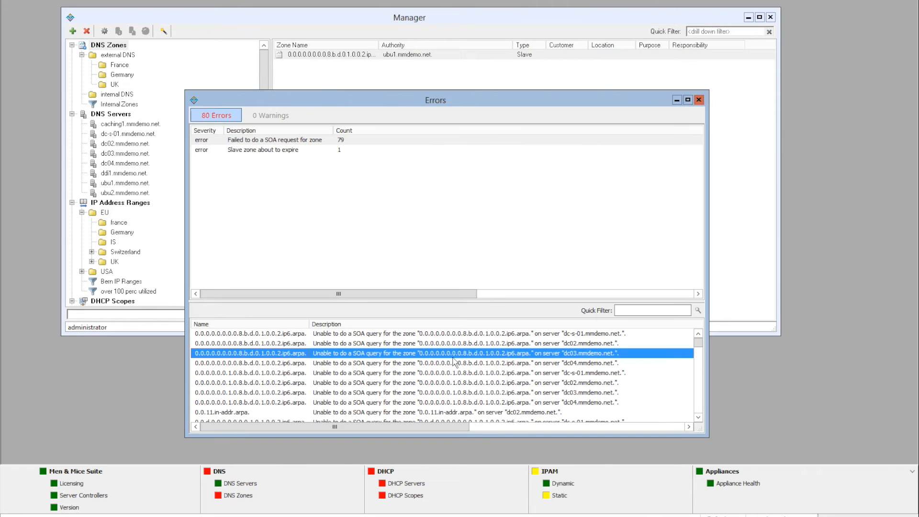
right_click(249, 333)
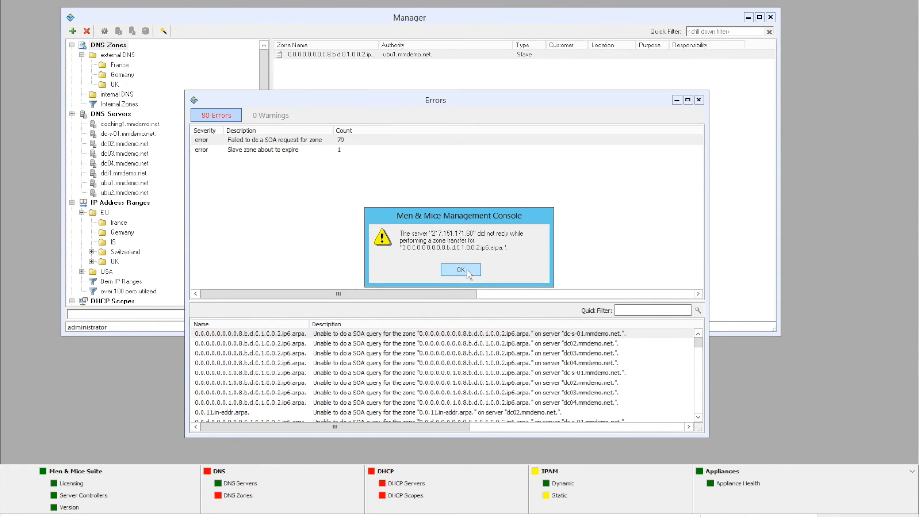
click(461, 270)
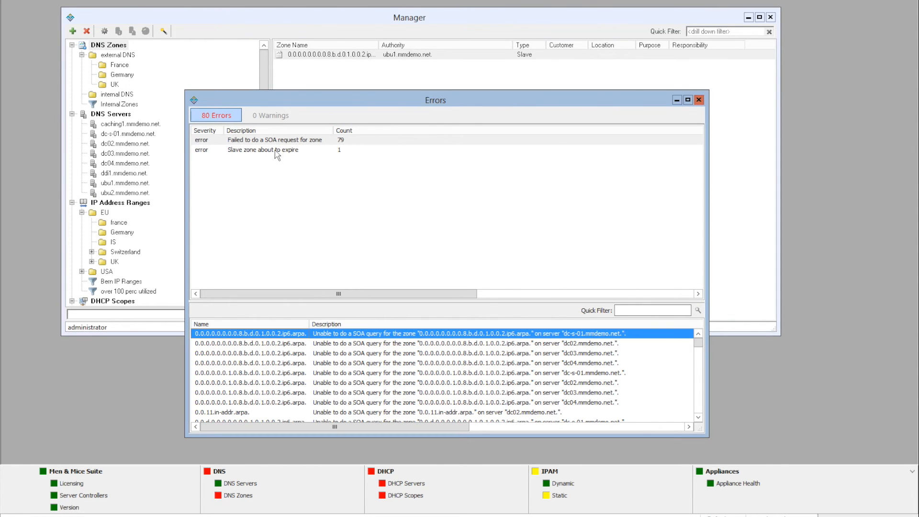
- Inspect the expiring ad.example.com slave zone error on dc04, then close the Errors window
click(272, 149)
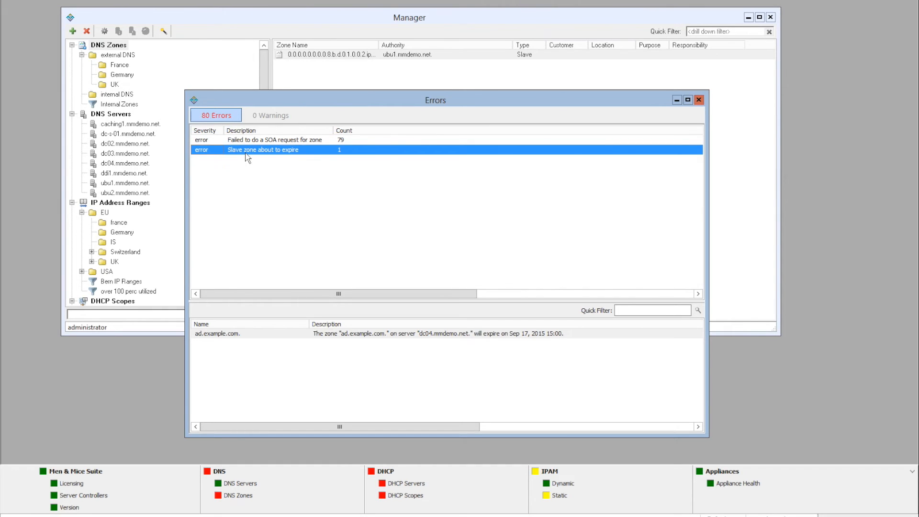
mouse_move(348, 345)
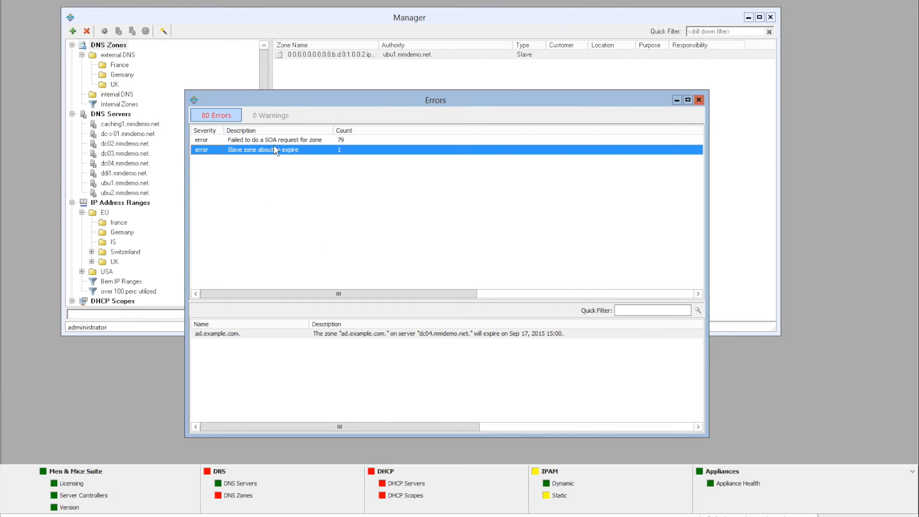
mouse_move(431, 338)
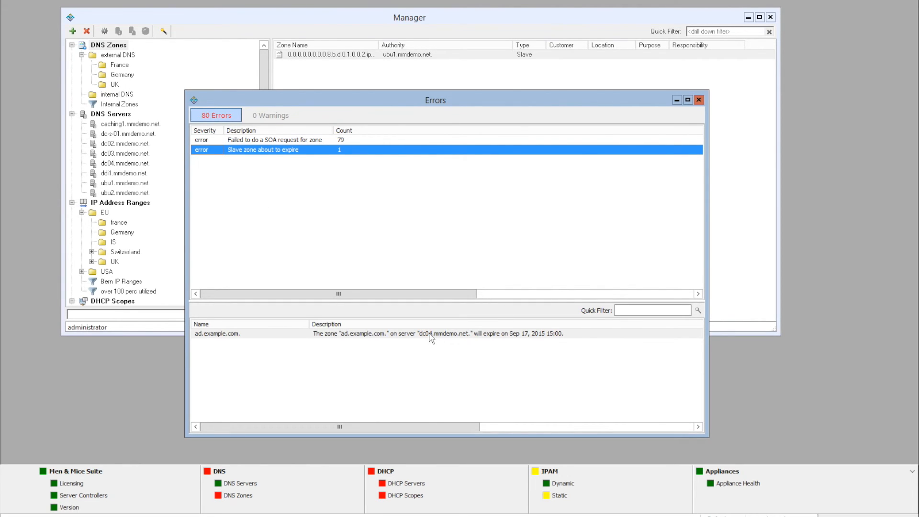
mouse_move(548, 345)
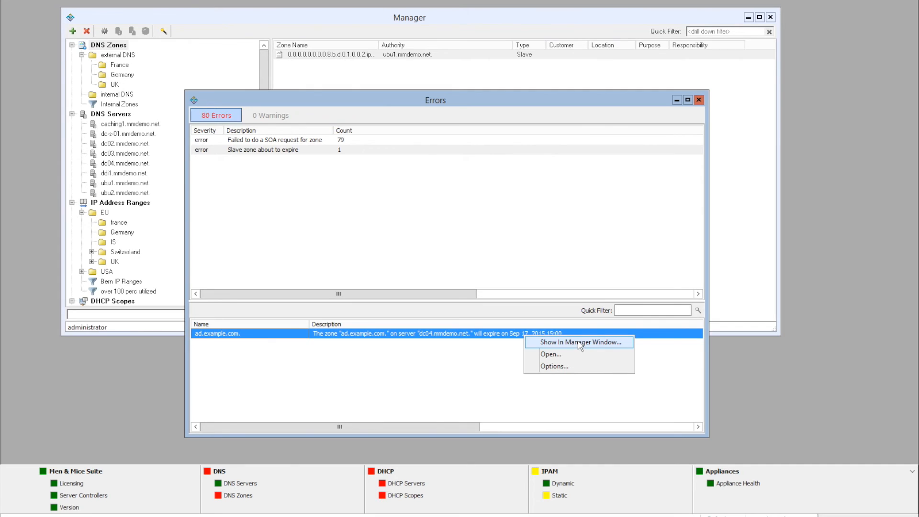
mouse_move(564, 357)
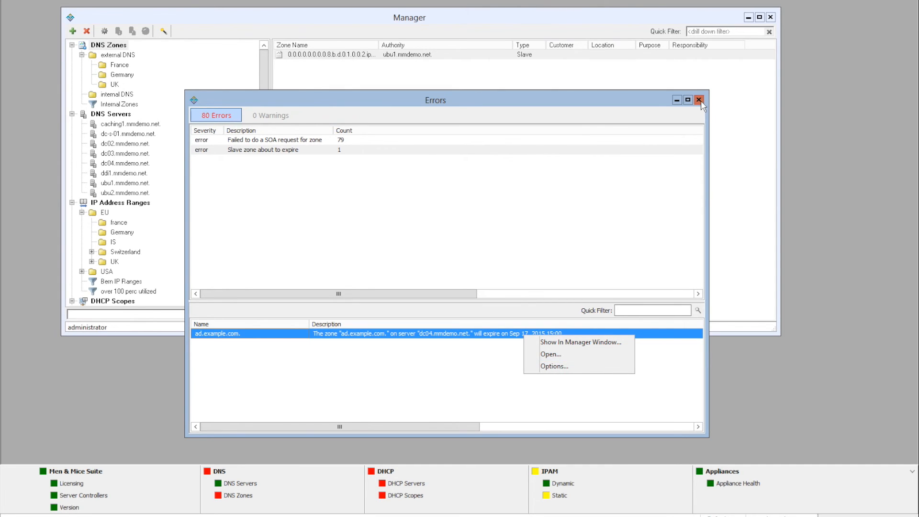
click(700, 100)
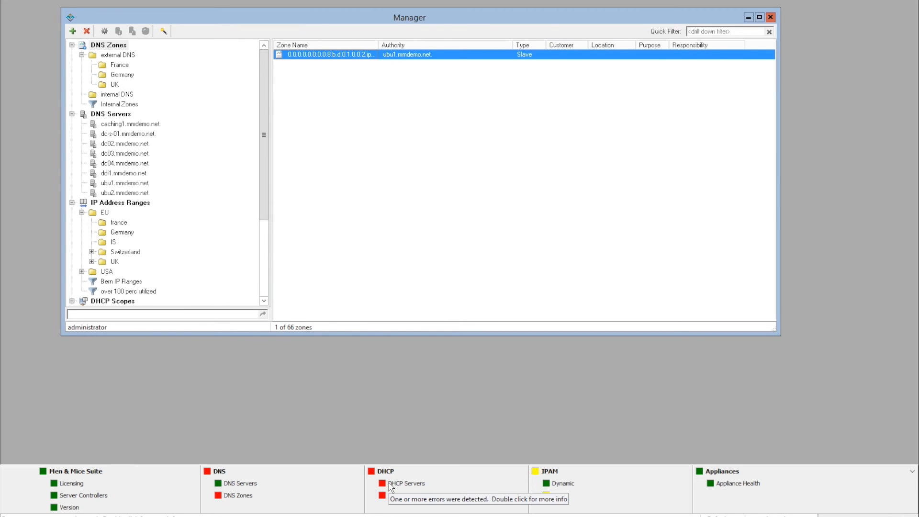
- Review and close the unreachable DHCP server errors, then select the scope pool collision error
double_click(403, 483)
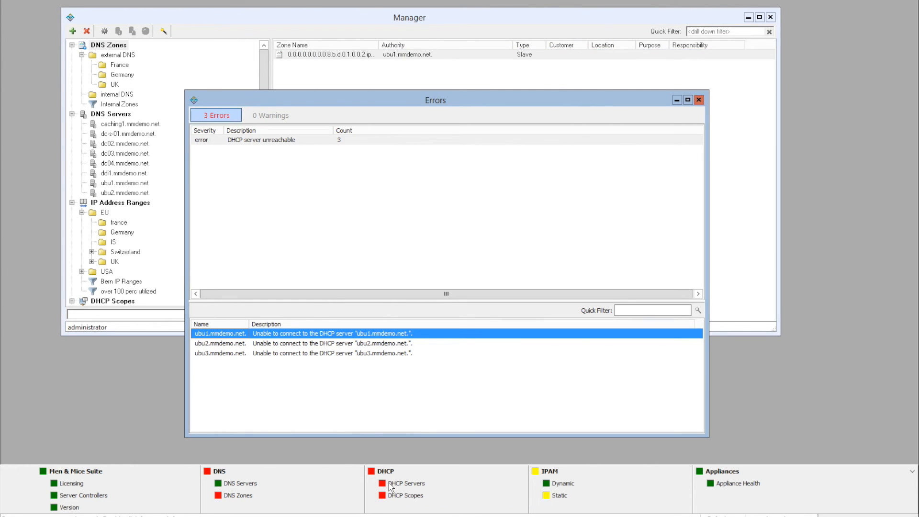
mouse_move(328, 154)
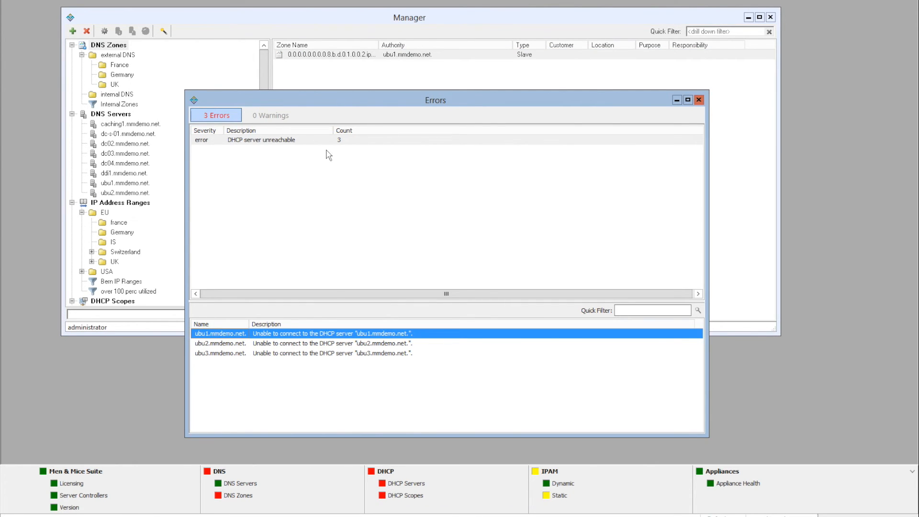
mouse_move(275, 144)
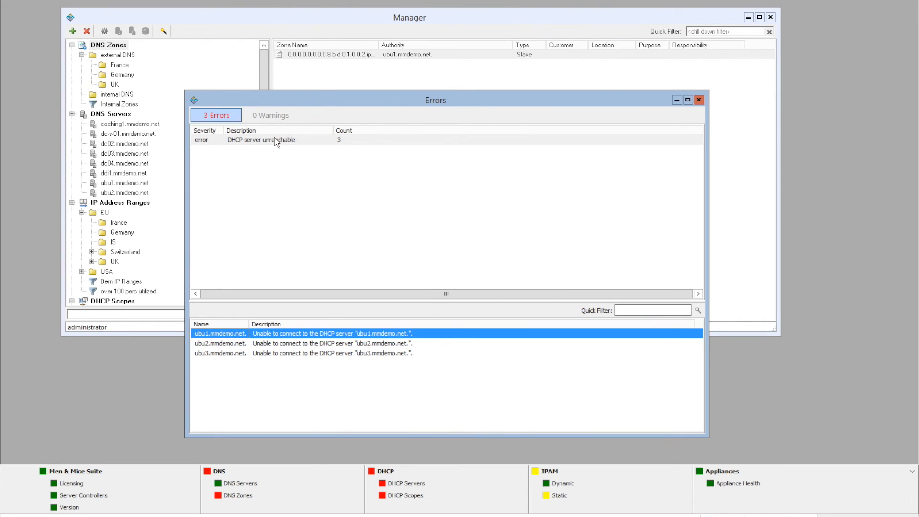
mouse_move(279, 146)
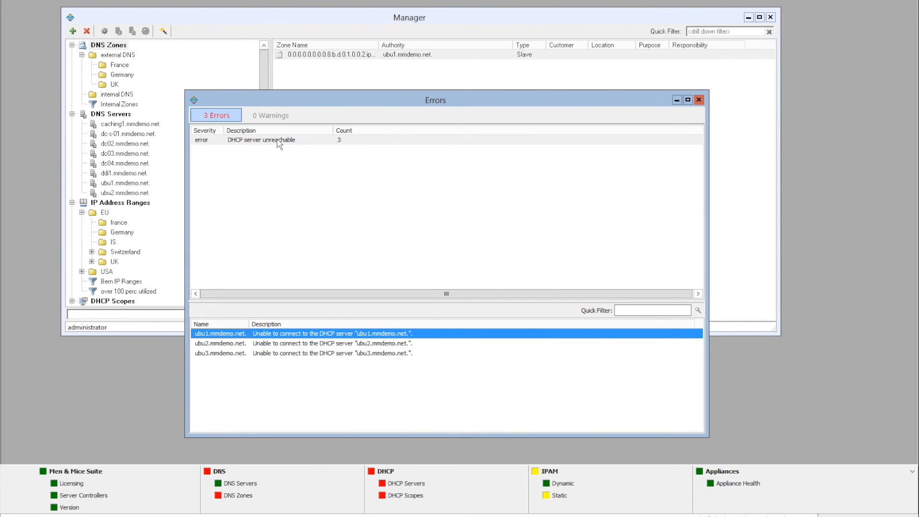
mouse_move(292, 150)
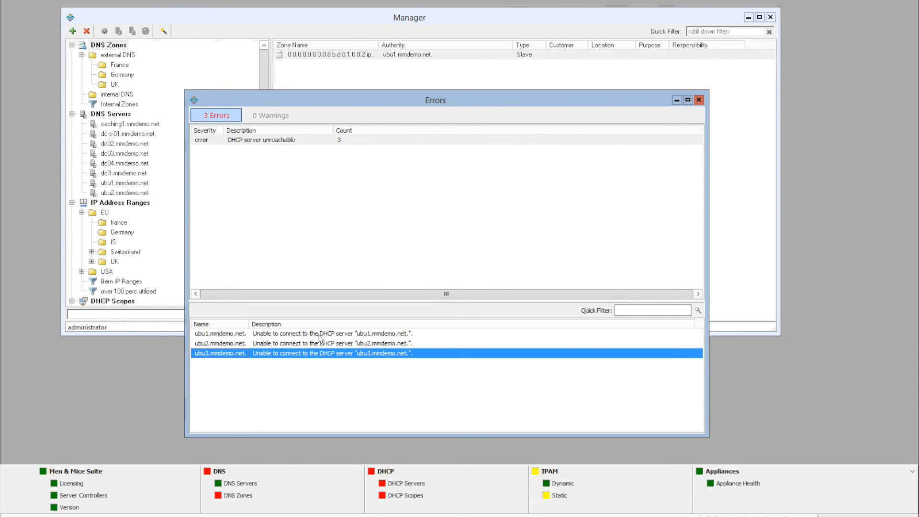
click(700, 100)
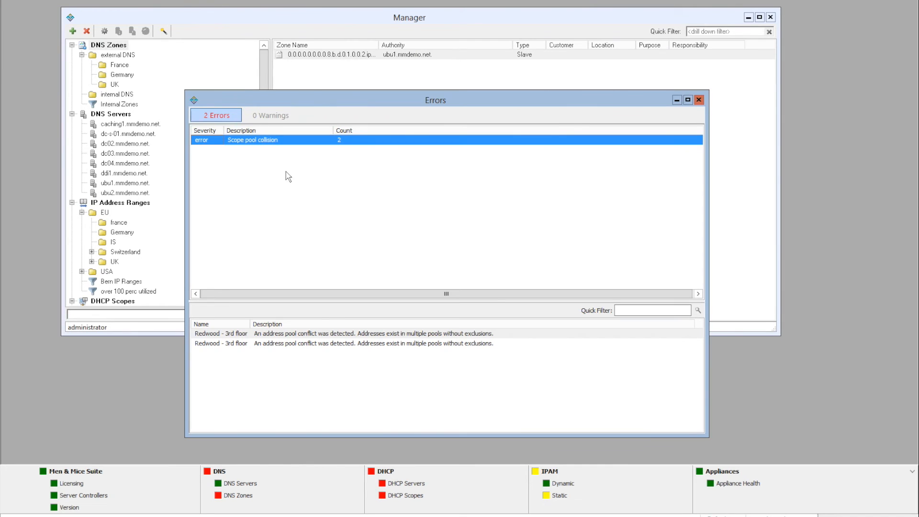
mouse_move(282, 328)
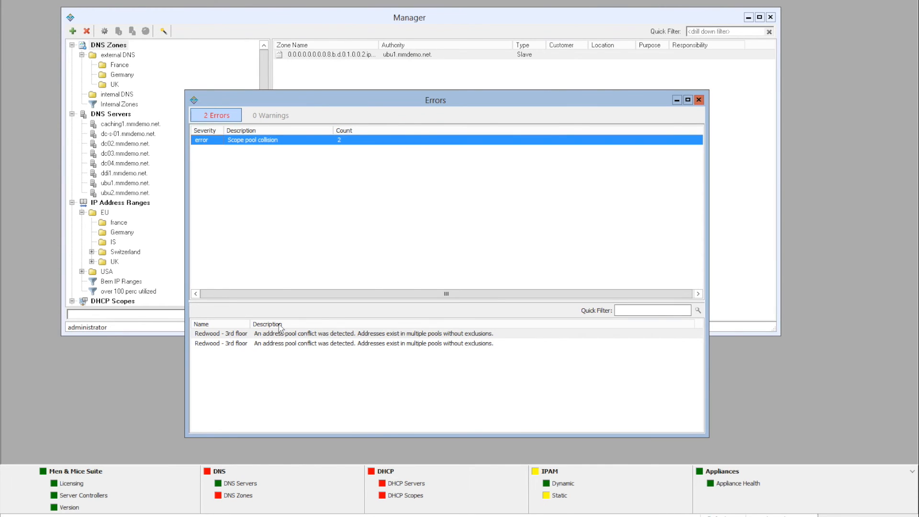
mouse_move(294, 337)
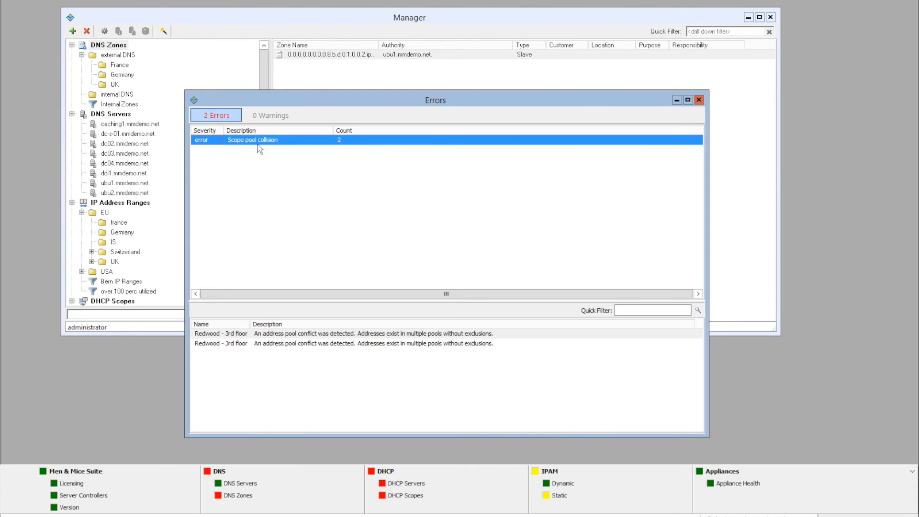
click(297, 333)
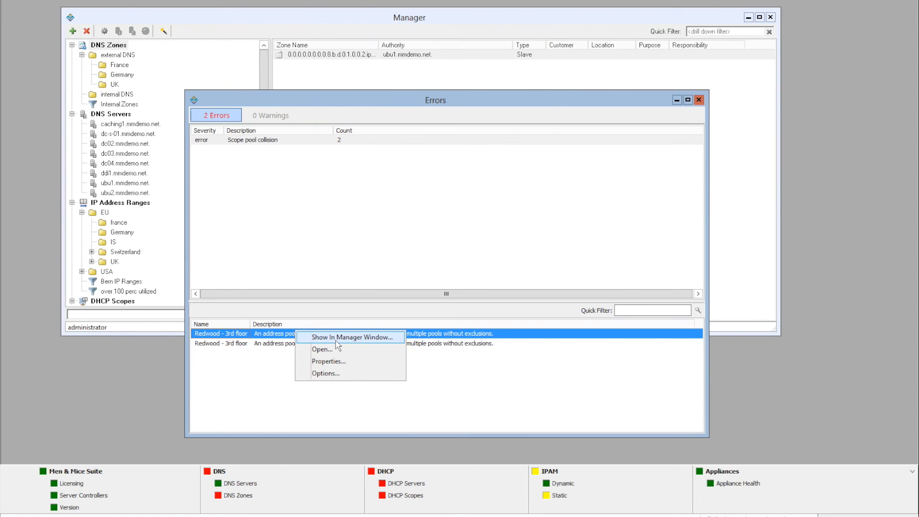
mouse_move(330, 363)
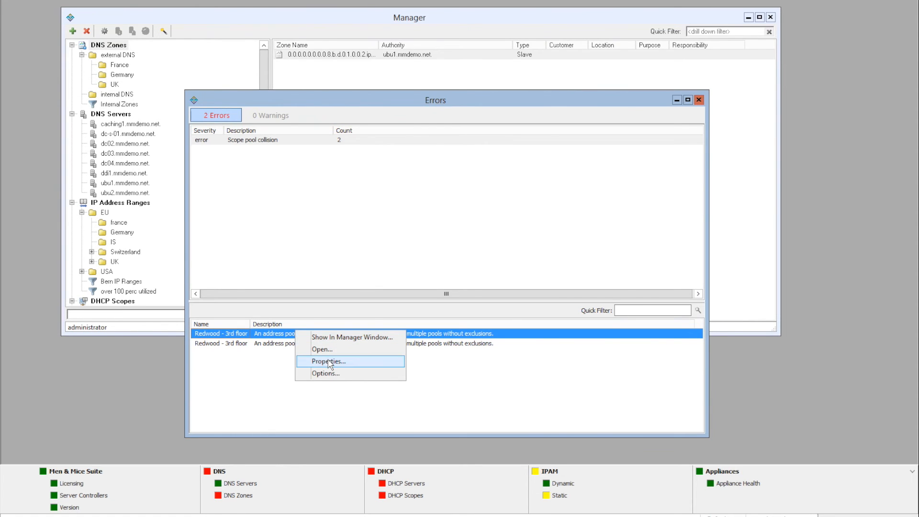
mouse_move(243, 350)
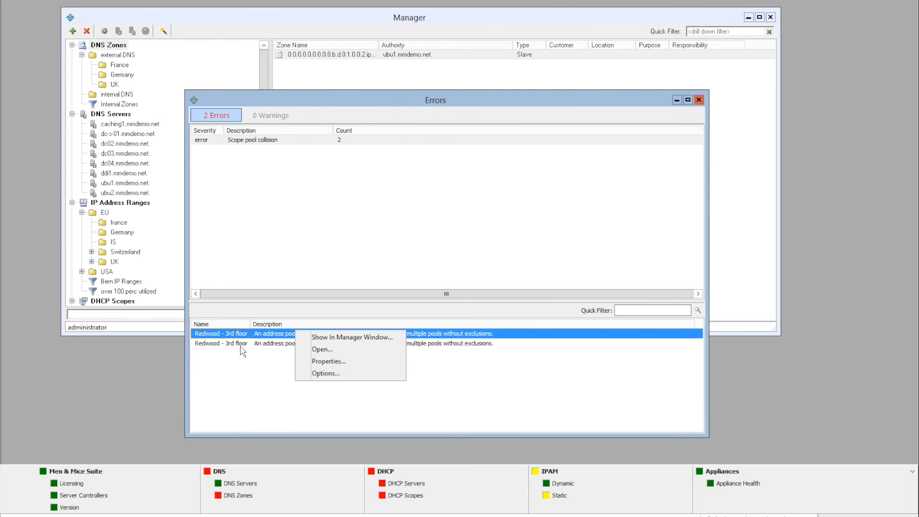
mouse_move(313, 351)
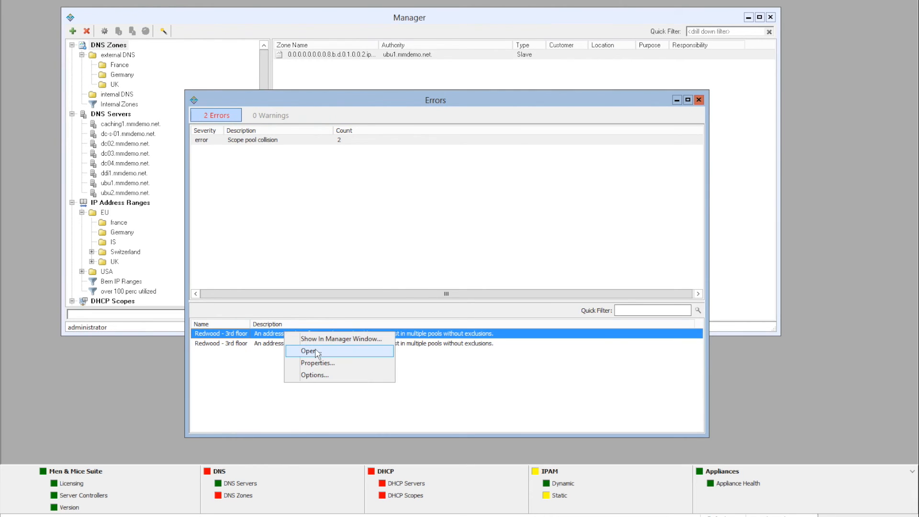
- Open the Redwood - 3rd floor scope 10.253.0.0/24, view its statistics, and close it
click(309, 351)
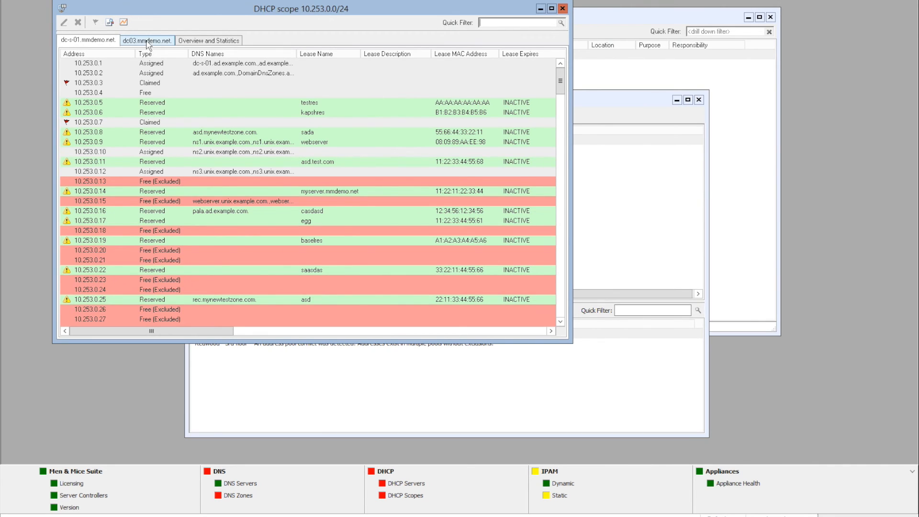
click(209, 40)
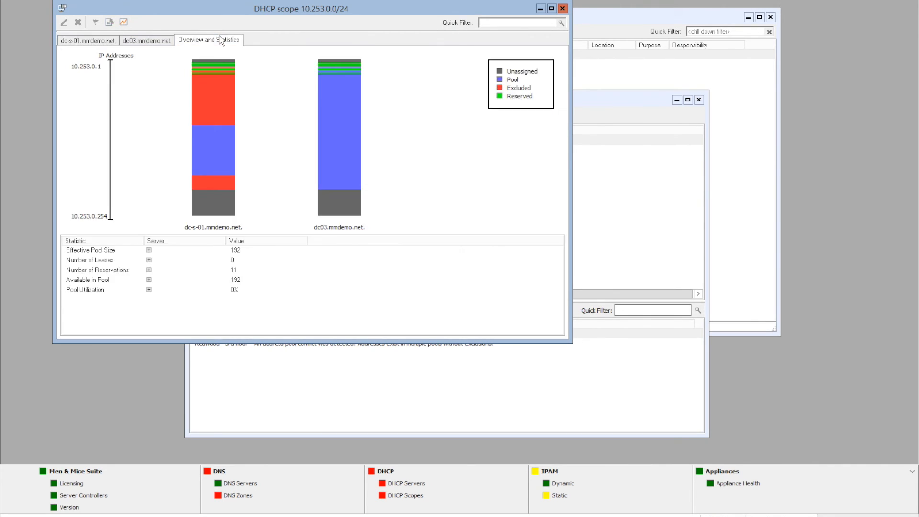
mouse_move(280, 123)
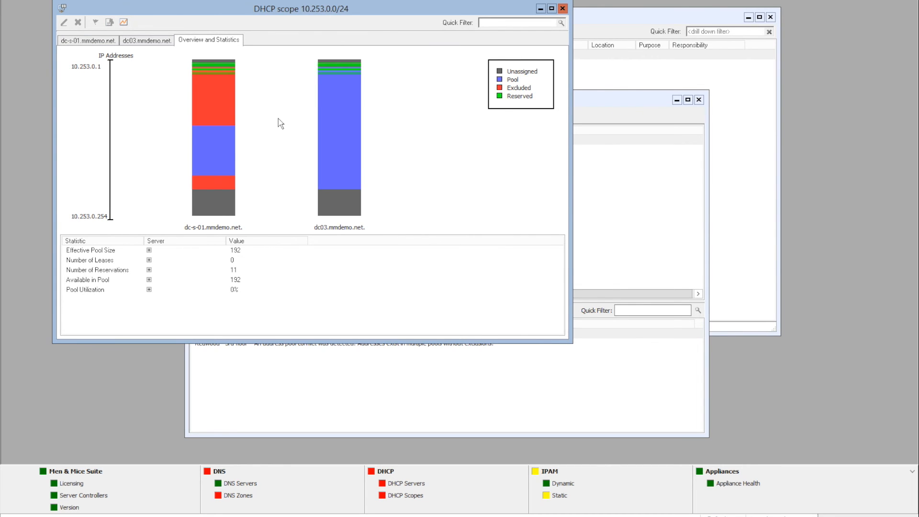
mouse_move(330, 88)
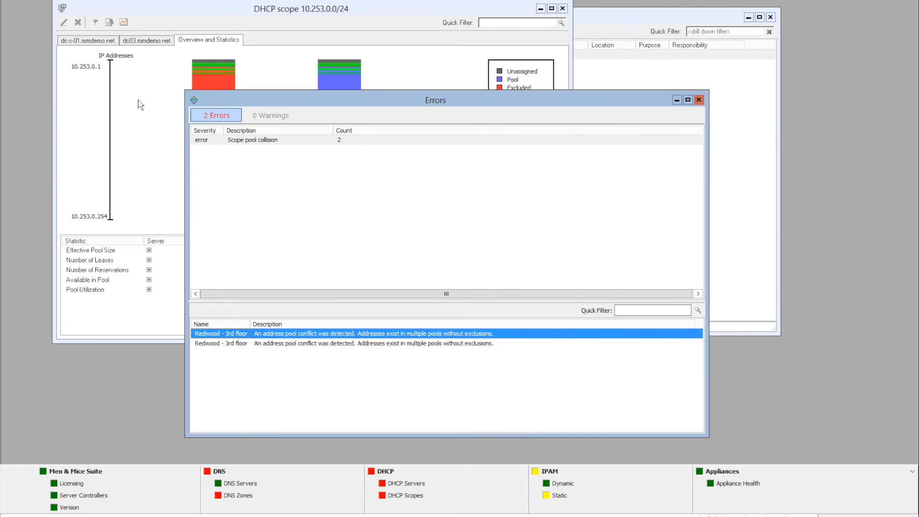
click(563, 7)
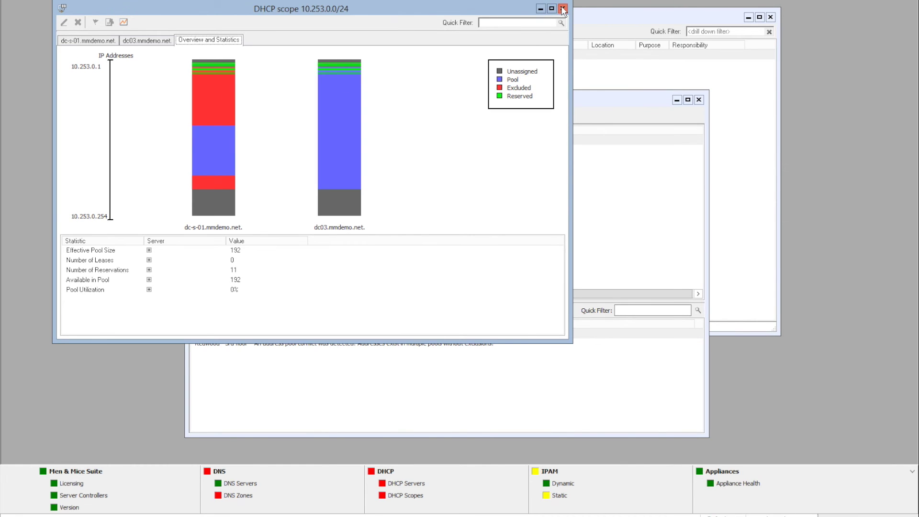
click(563, 8)
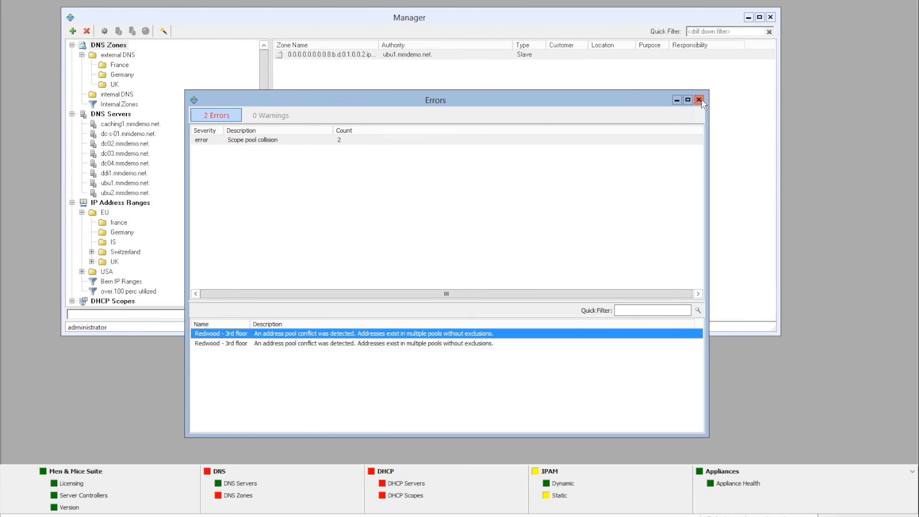
mouse_move(537, 474)
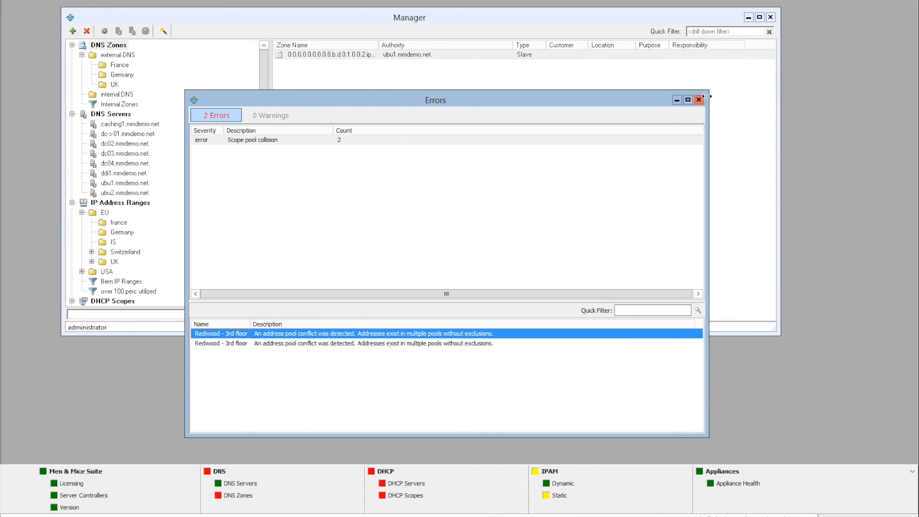
- Close the collision errors and select the IPAM 'Subnet over utilized' warning for 110.23.22.64/26
click(698, 100)
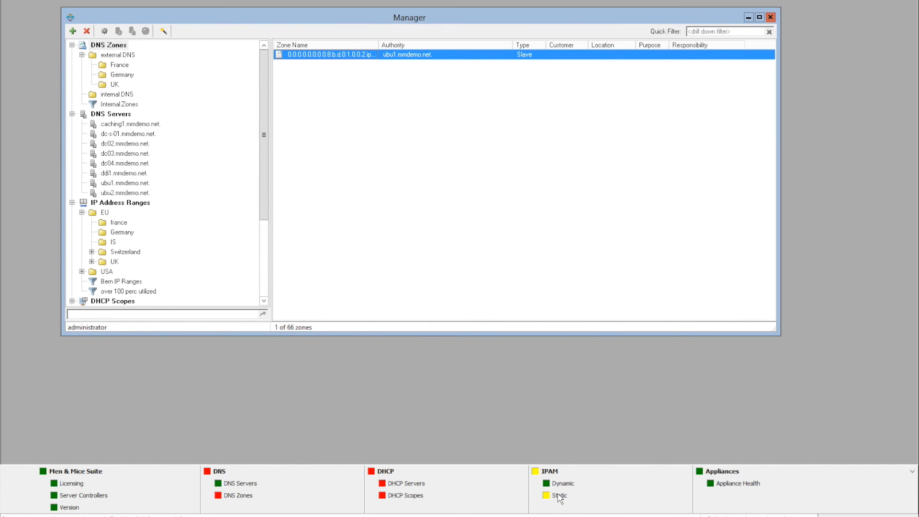
click(546, 496)
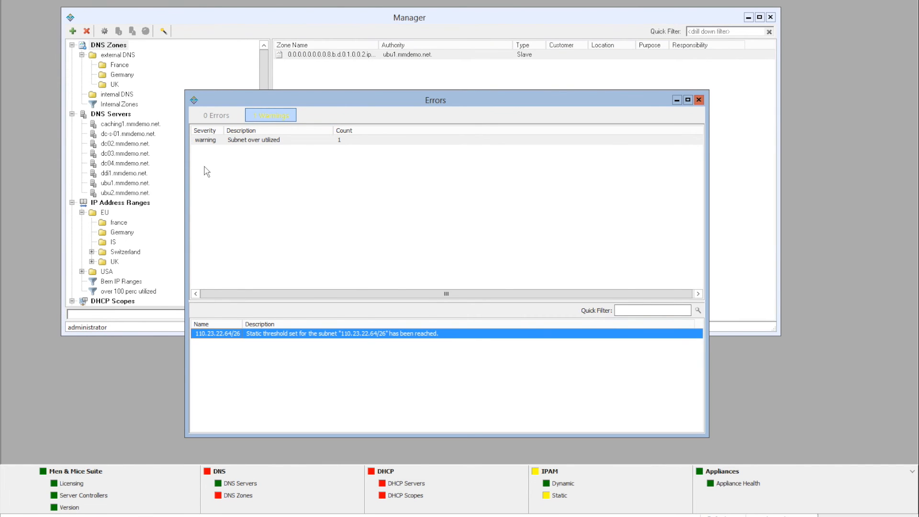
mouse_move(259, 146)
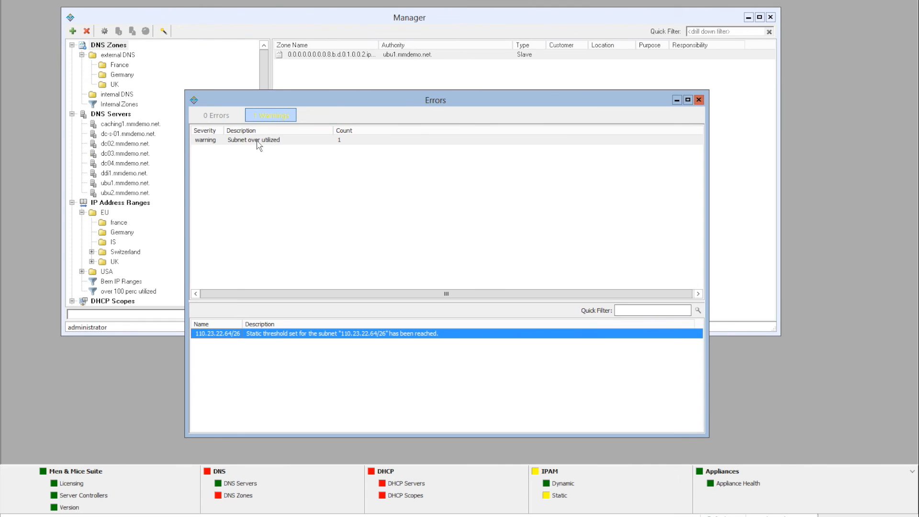
mouse_move(246, 151)
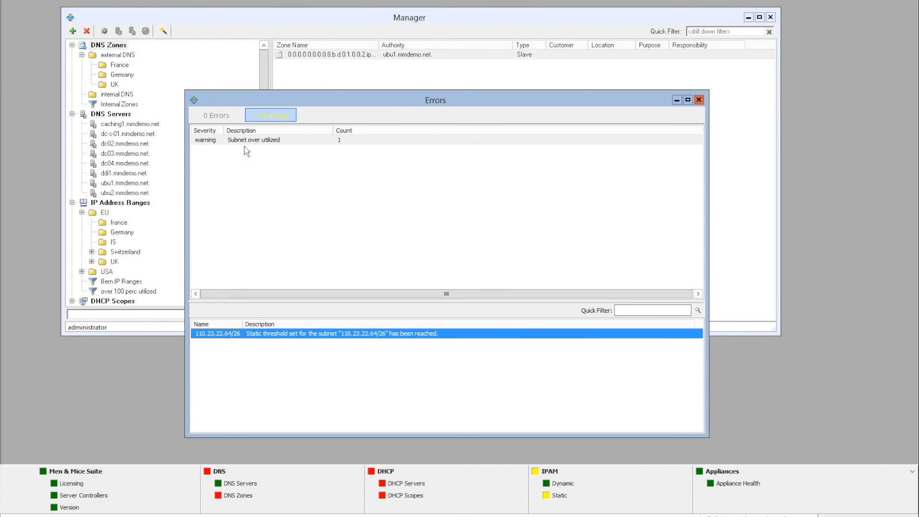
click(253, 139)
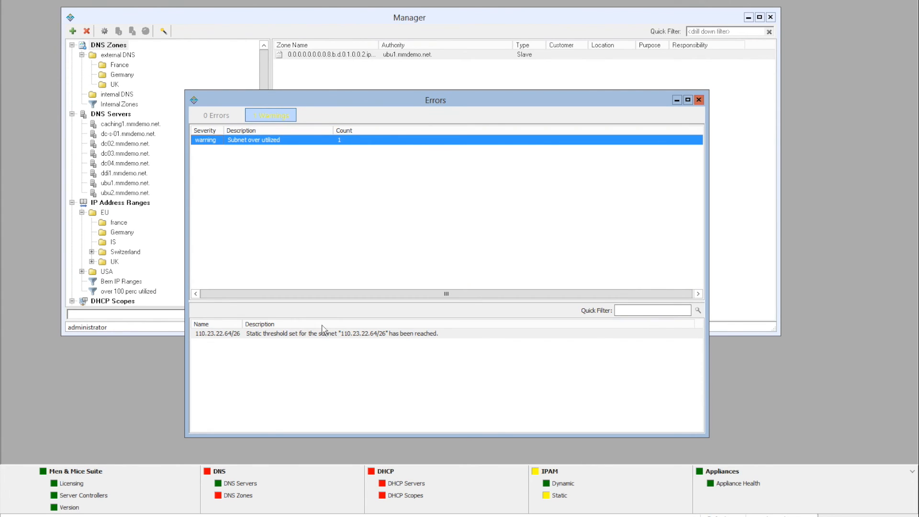
mouse_move(301, 341)
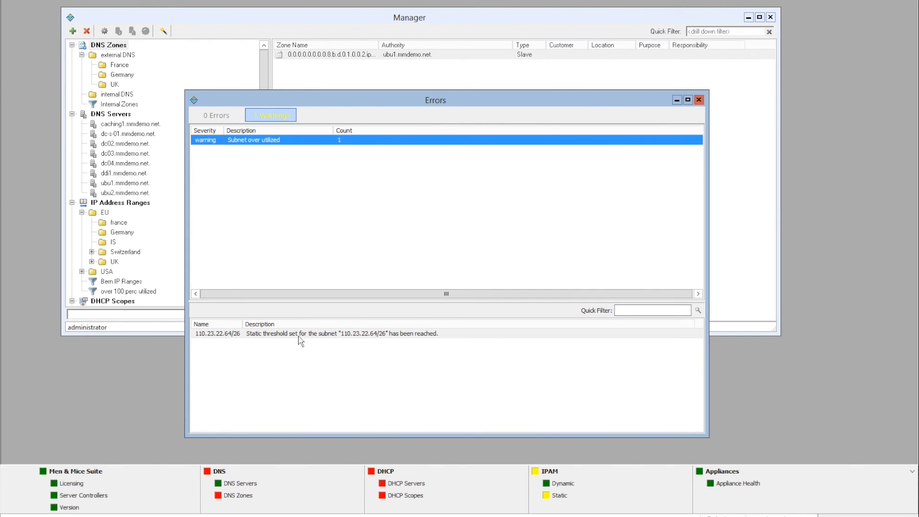
mouse_move(407, 343)
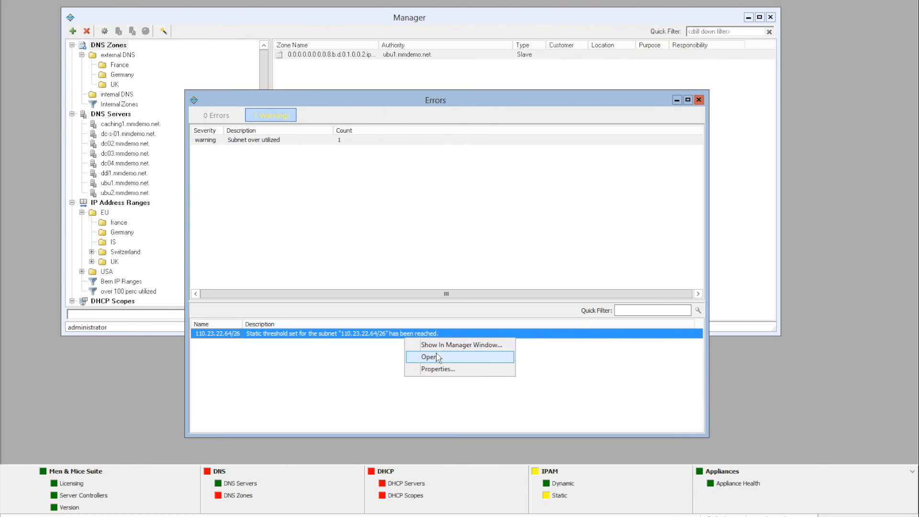
- Open subnet 110.23.22.64/26 and scroll its address list, showing 62 of 62 in use
click(426, 357)
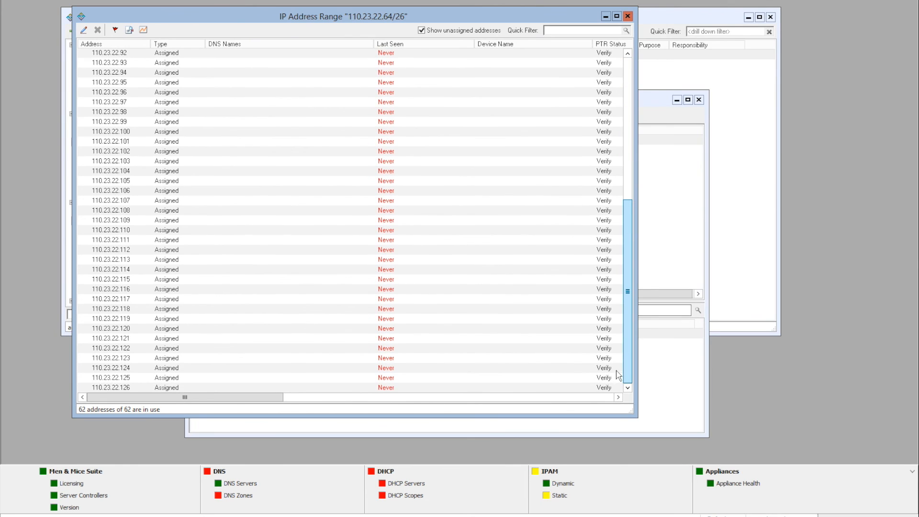
scroll(up, 3)
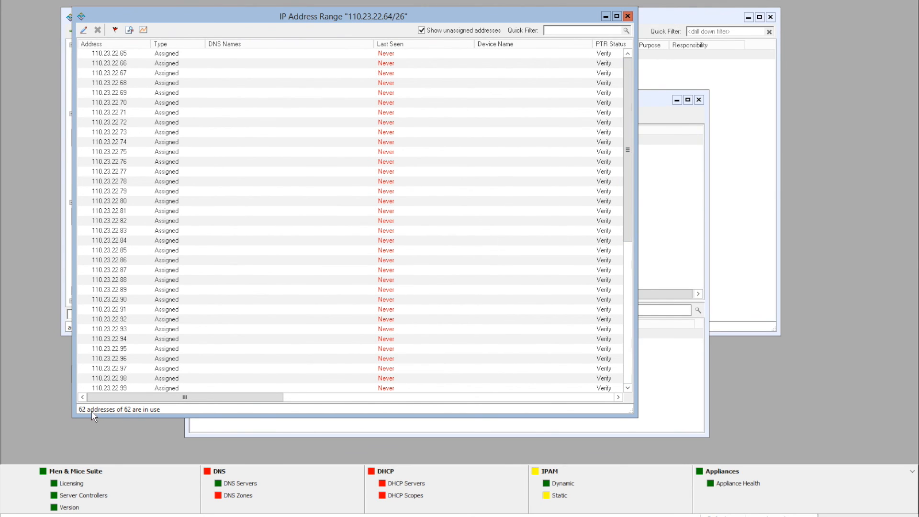
mouse_move(177, 33)
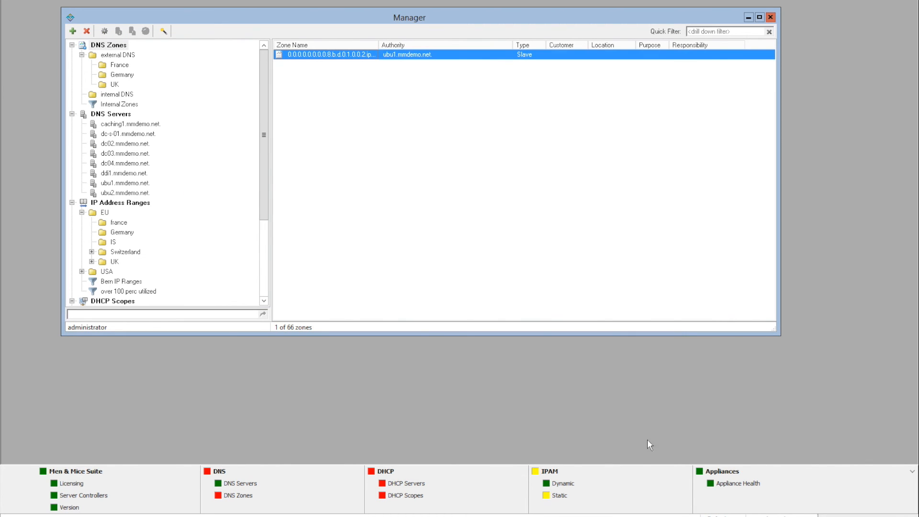
mouse_move(464, 387)
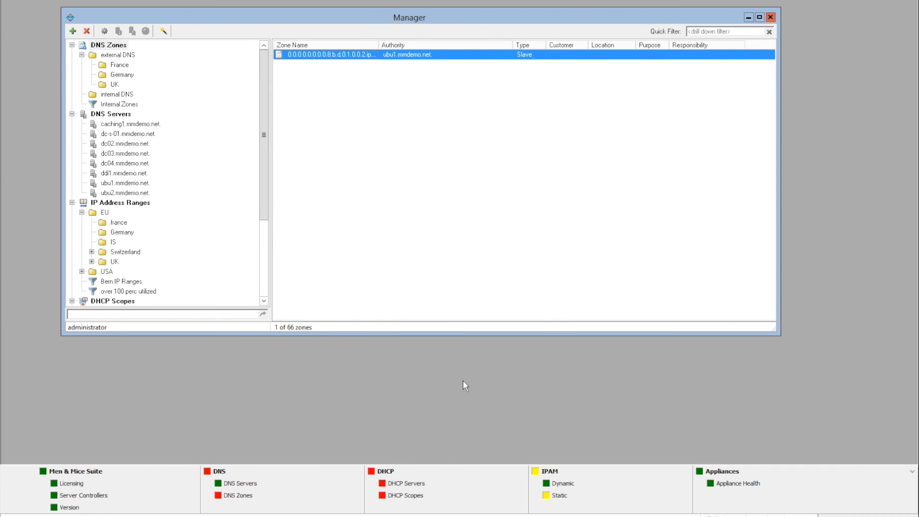
mouse_move(467, 333)
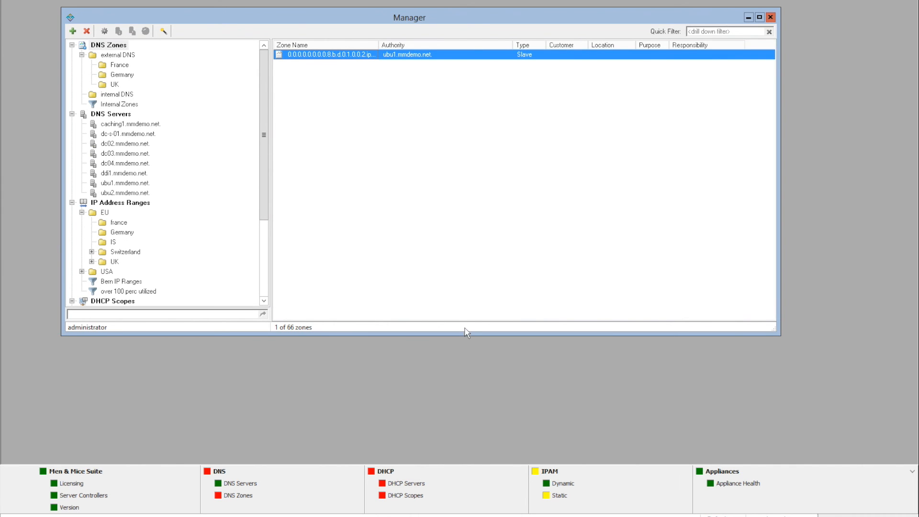
mouse_move(619, 366)
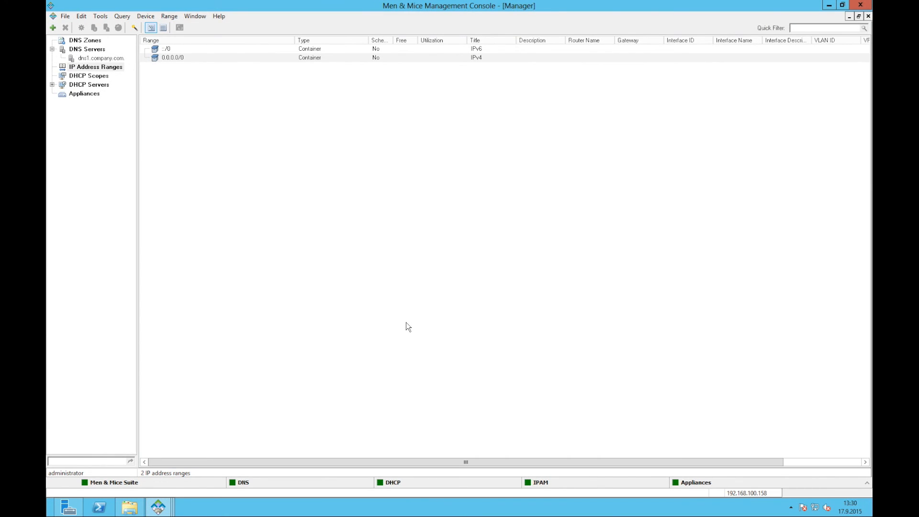
mouse_move(128, 21)
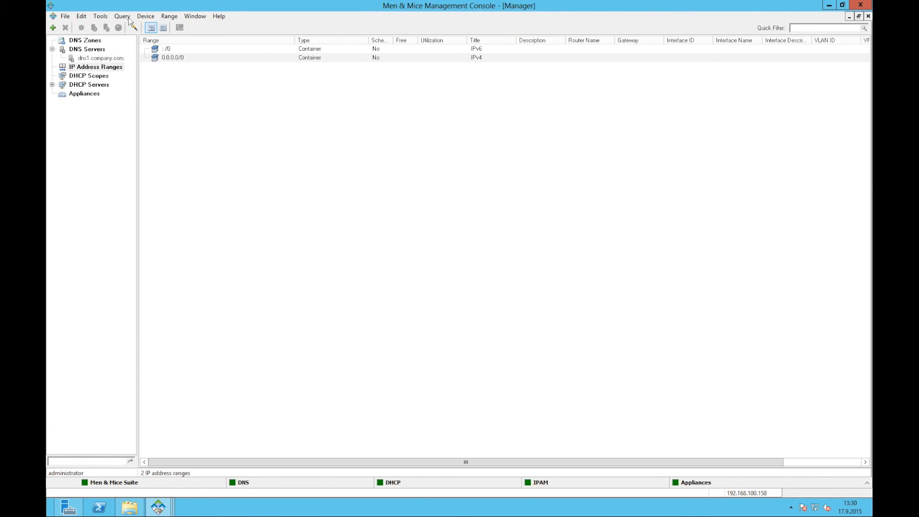
- Open the 'test' SNMP profile for router 172.17.0.102 and confirm IP address and subnet sync
click(100, 16)
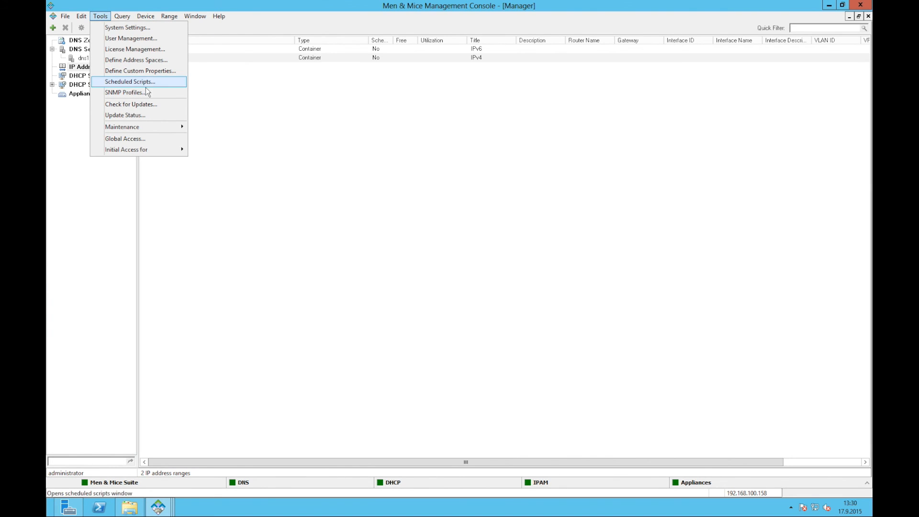
click(124, 92)
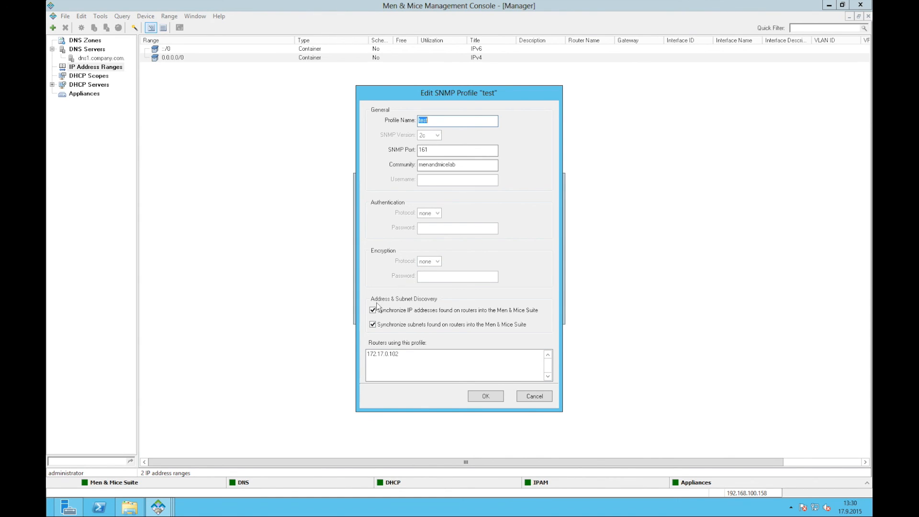
mouse_move(457, 250)
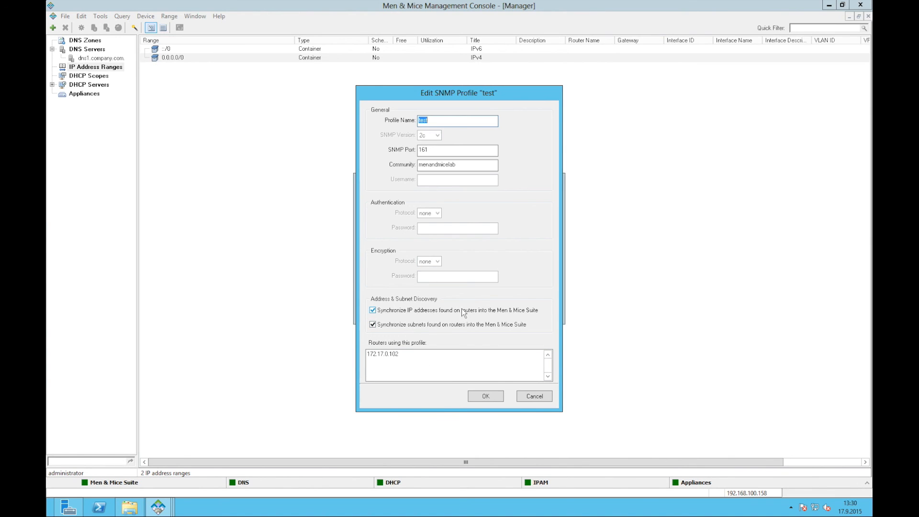
mouse_move(501, 331)
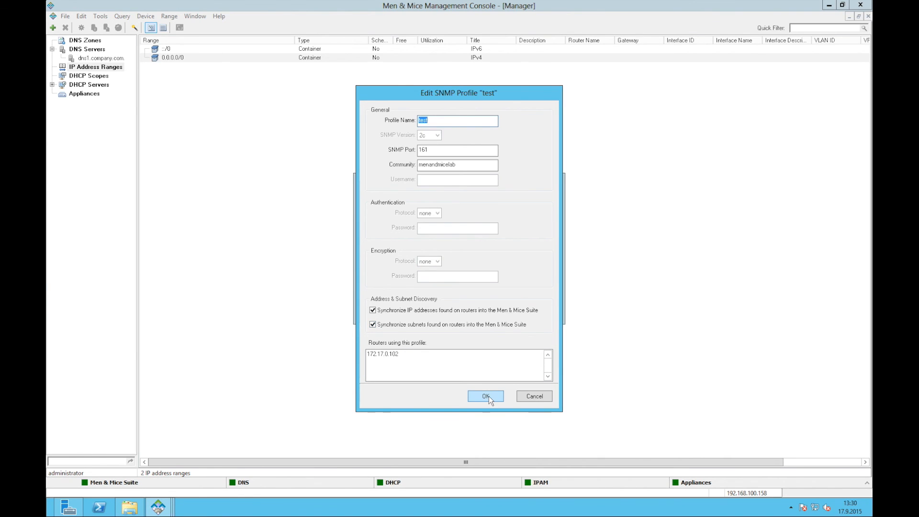
click(486, 396)
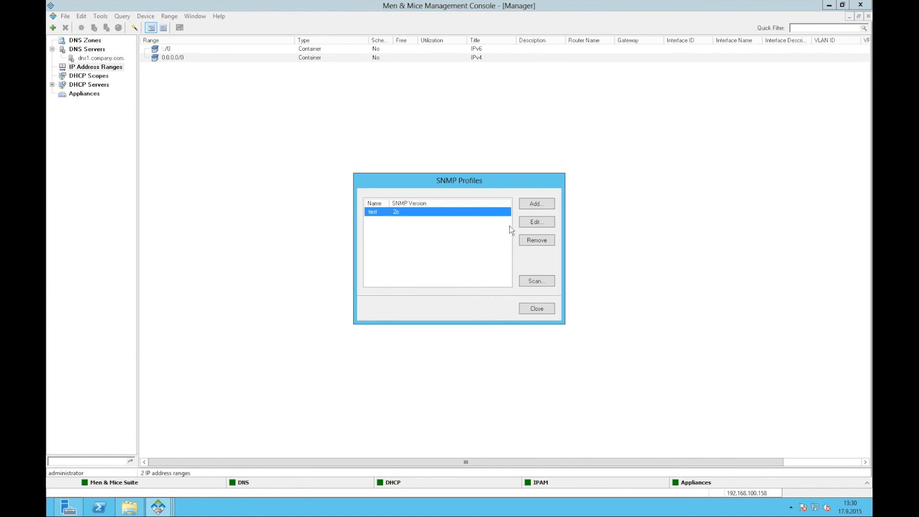
- Scan all SNMP profiles to discover 17 IP address ranges, then close SNMP Profiles
click(537, 281)
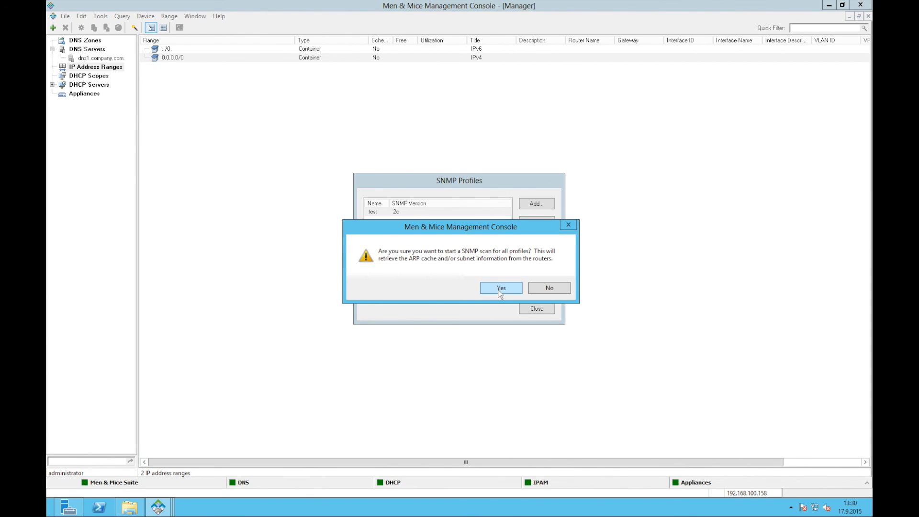
click(501, 288)
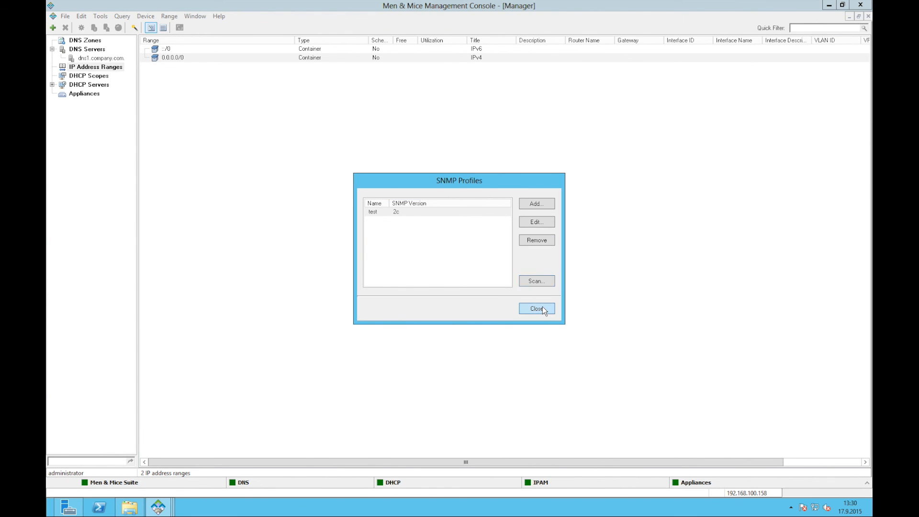
click(537, 309)
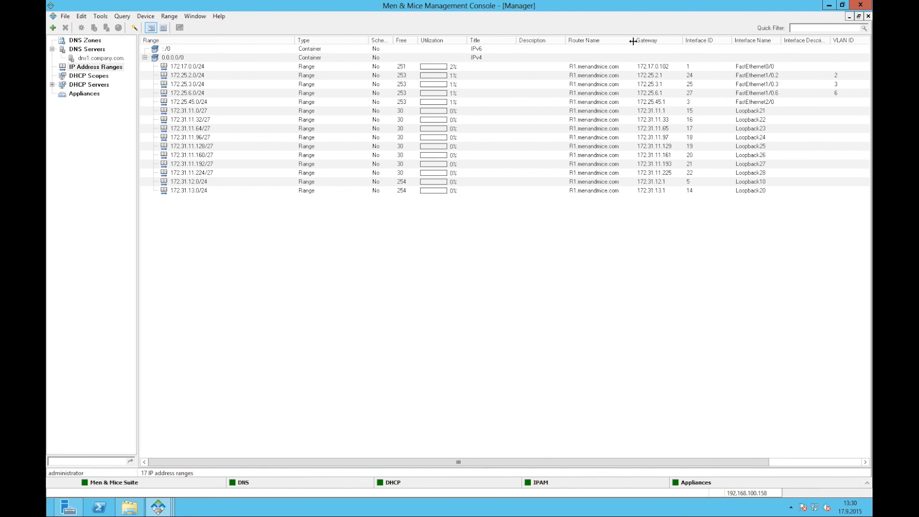
mouse_move(651, 453)
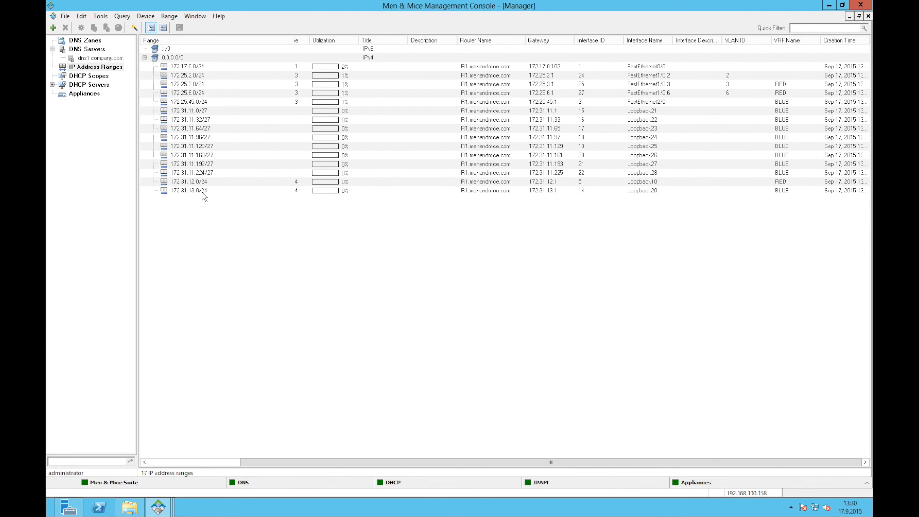
mouse_move(485, 54)
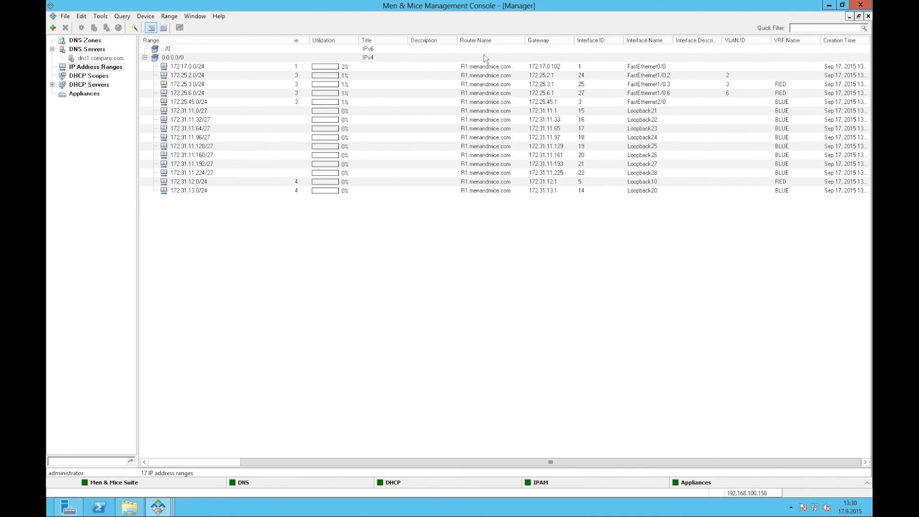
mouse_move(502, 186)
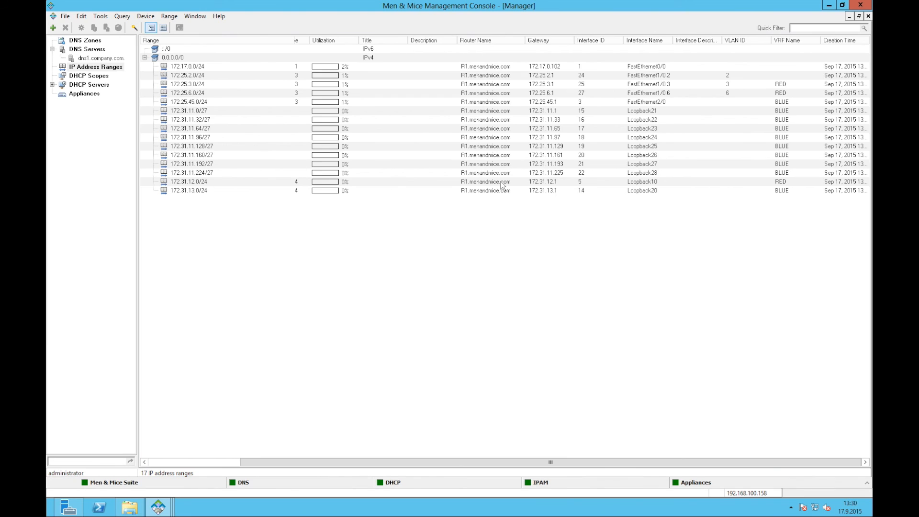
mouse_move(683, 60)
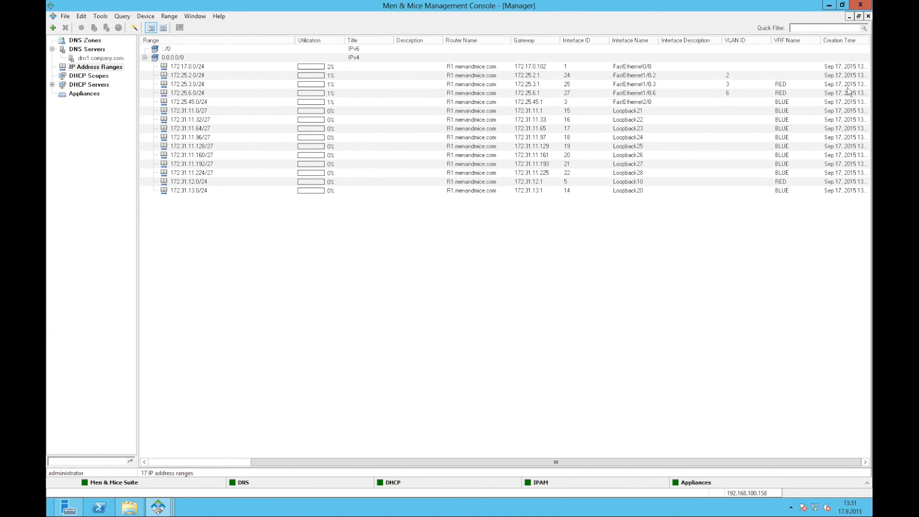
mouse_move(312, 263)
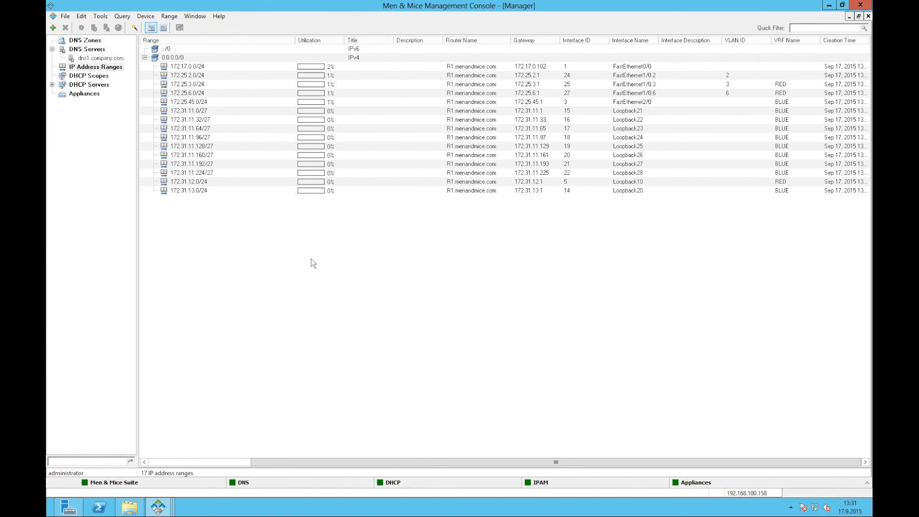